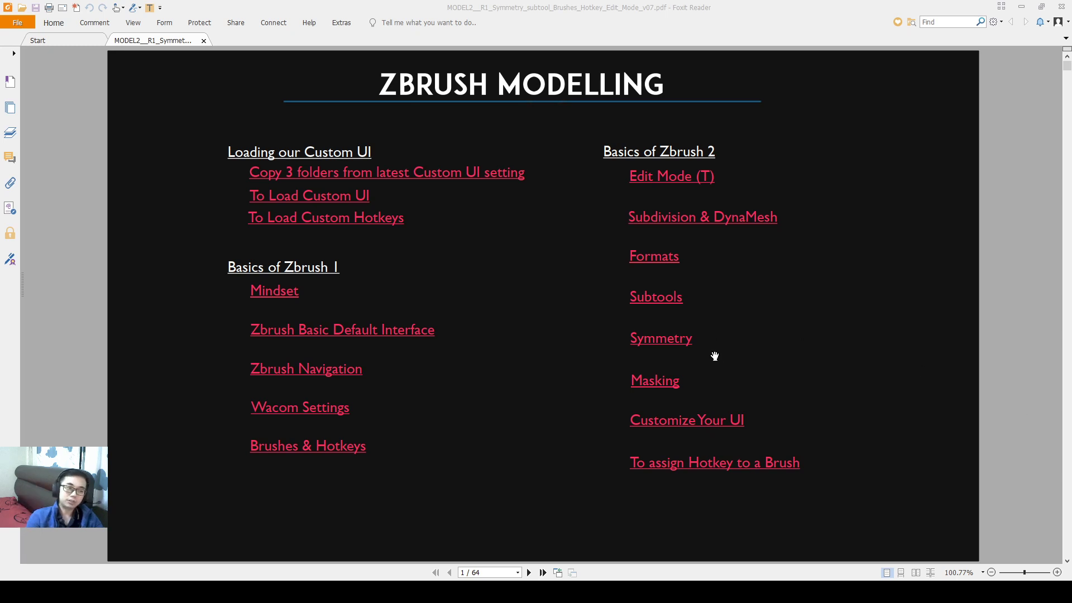
Step: Jump from the contents page to page 49, the Symmetry & Tip slide
click(660, 338)
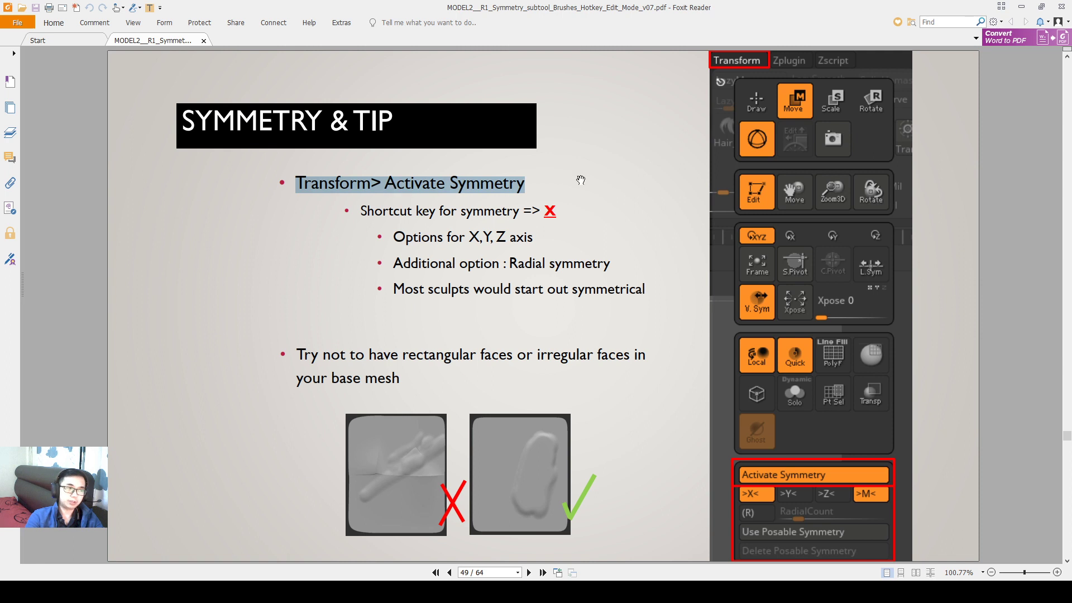
mouse_move(924, 482)
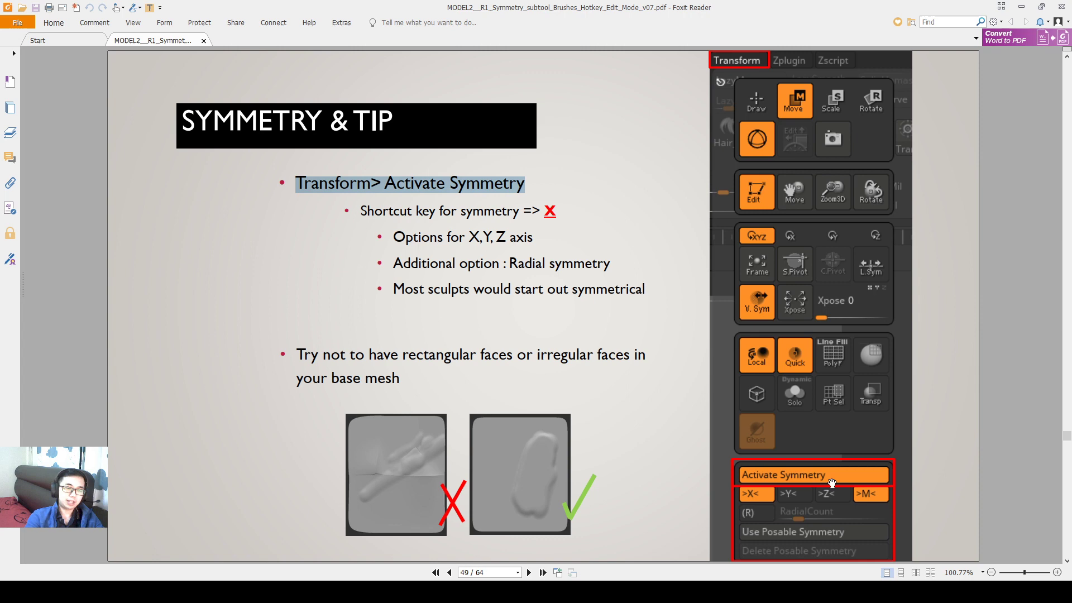
mouse_move(731, 475)
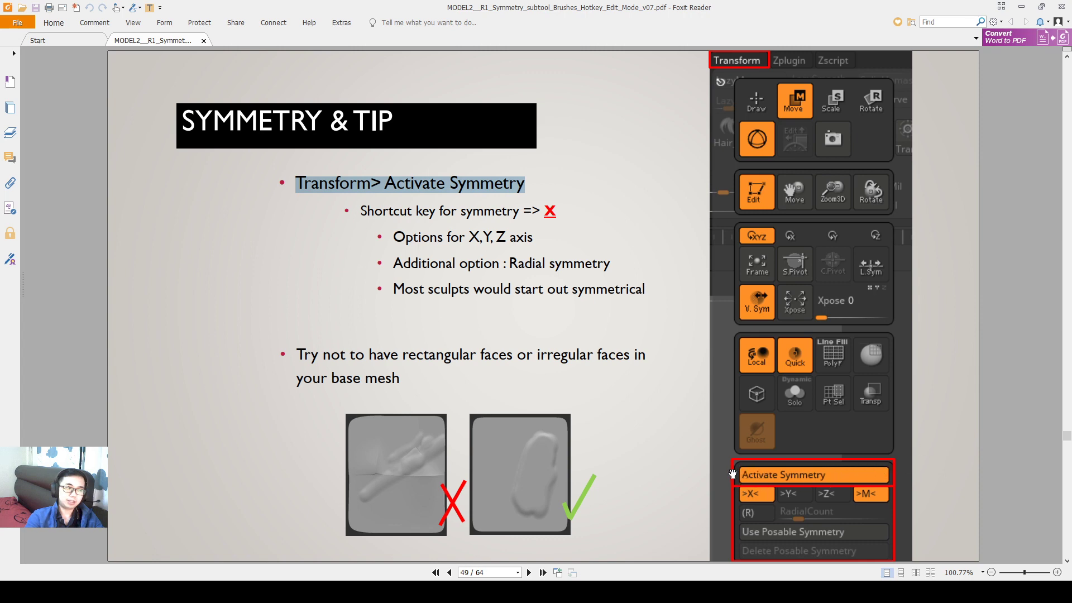
mouse_move(478, 250)
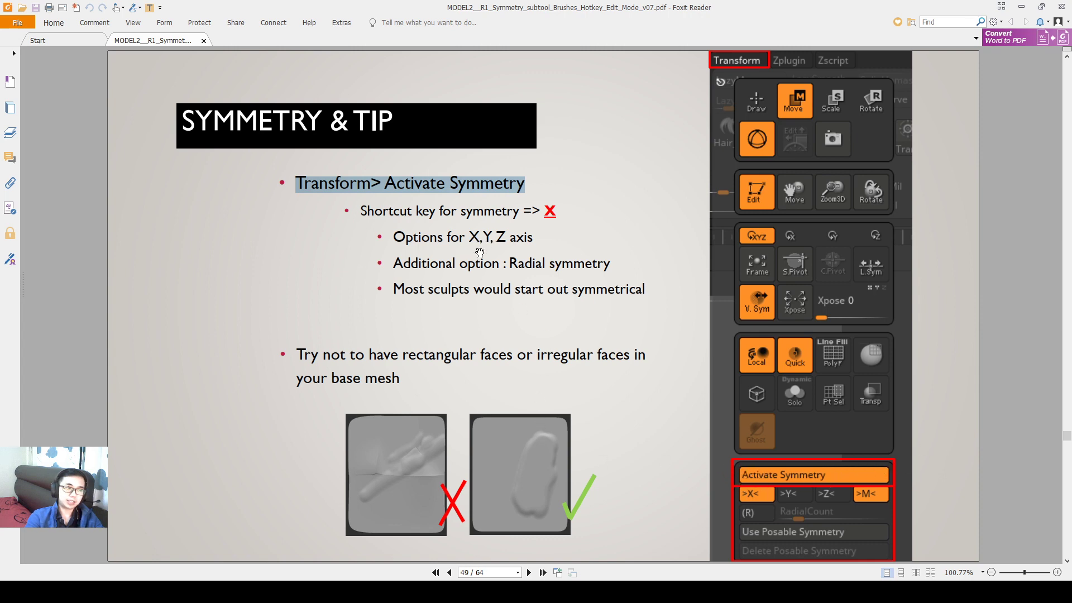
mouse_move(792, 506)
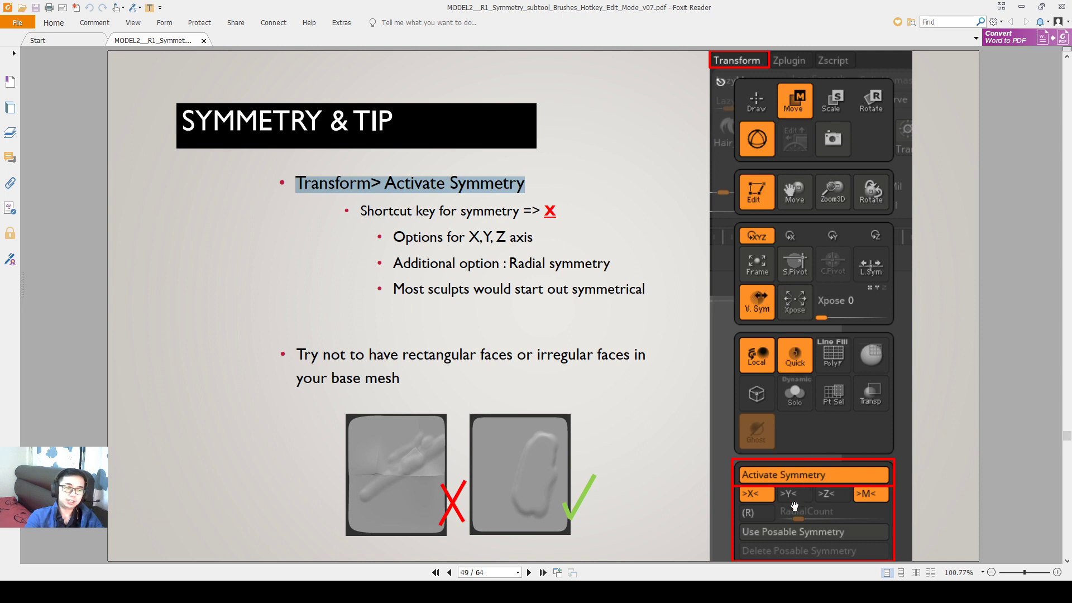
mouse_move(733, 495)
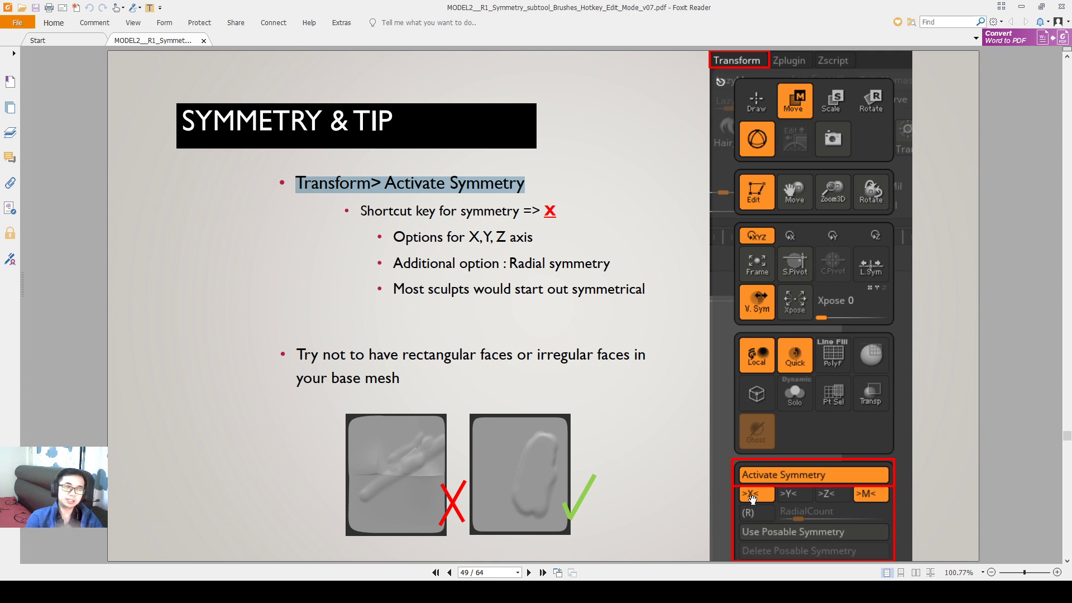
mouse_move(586, 243)
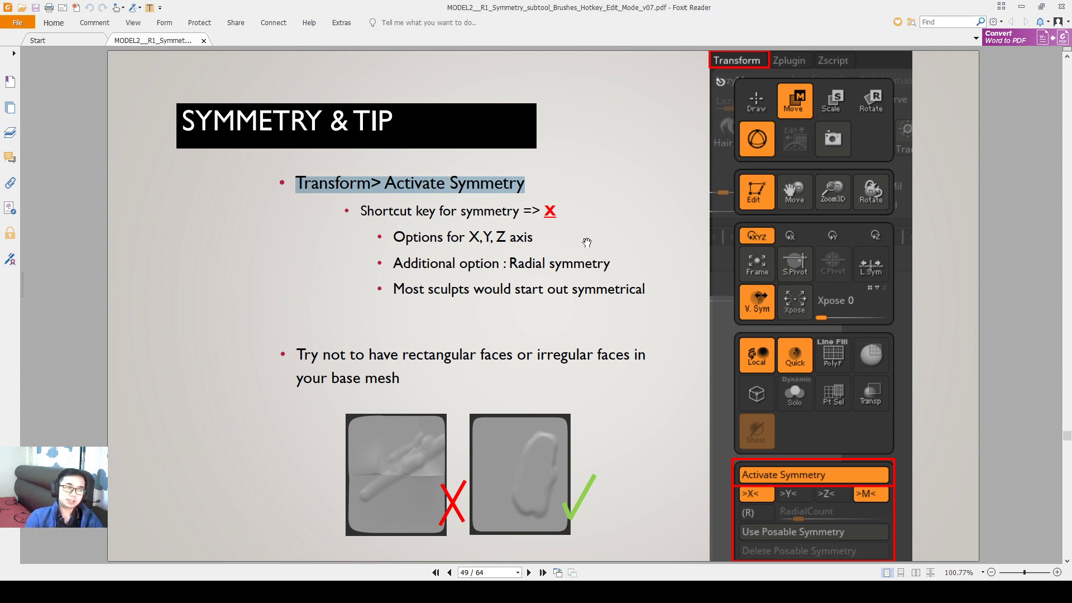
mouse_move(540, 266)
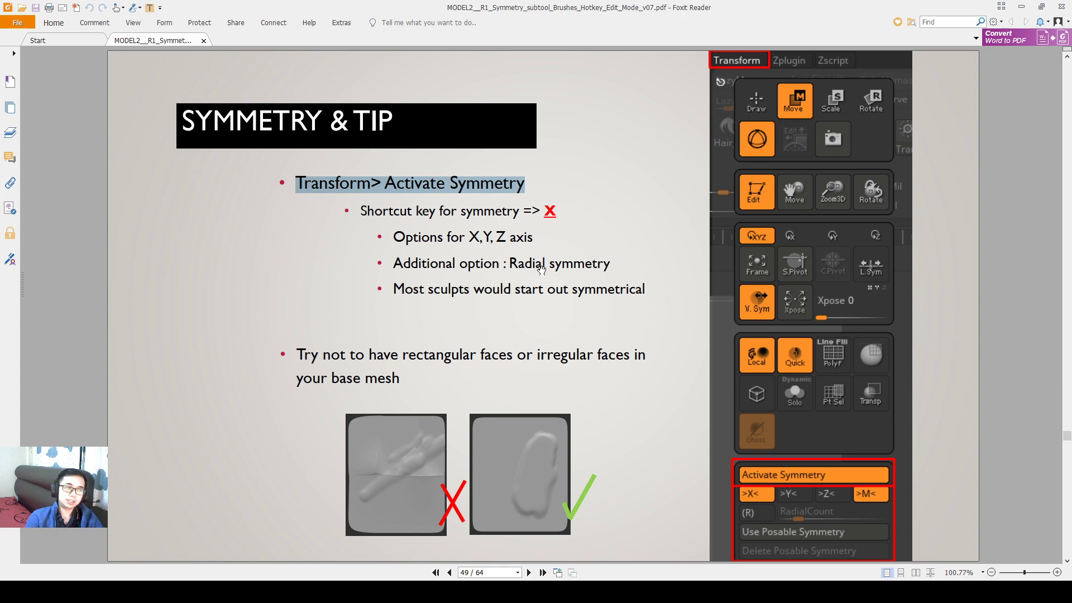
mouse_move(523, 269)
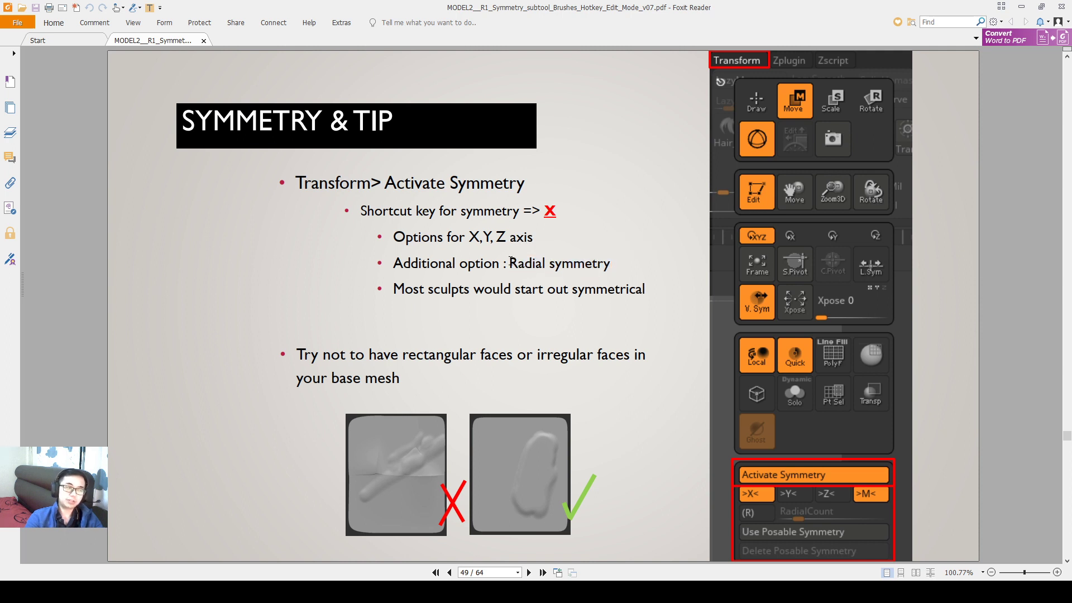
mouse_move(476, 228)
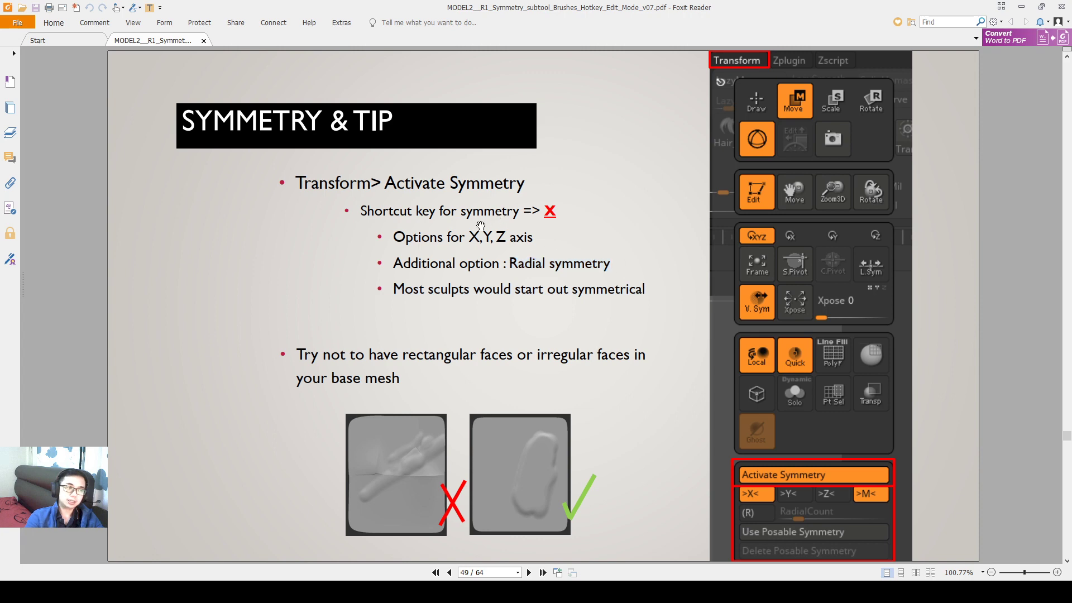
mouse_move(395, 282)
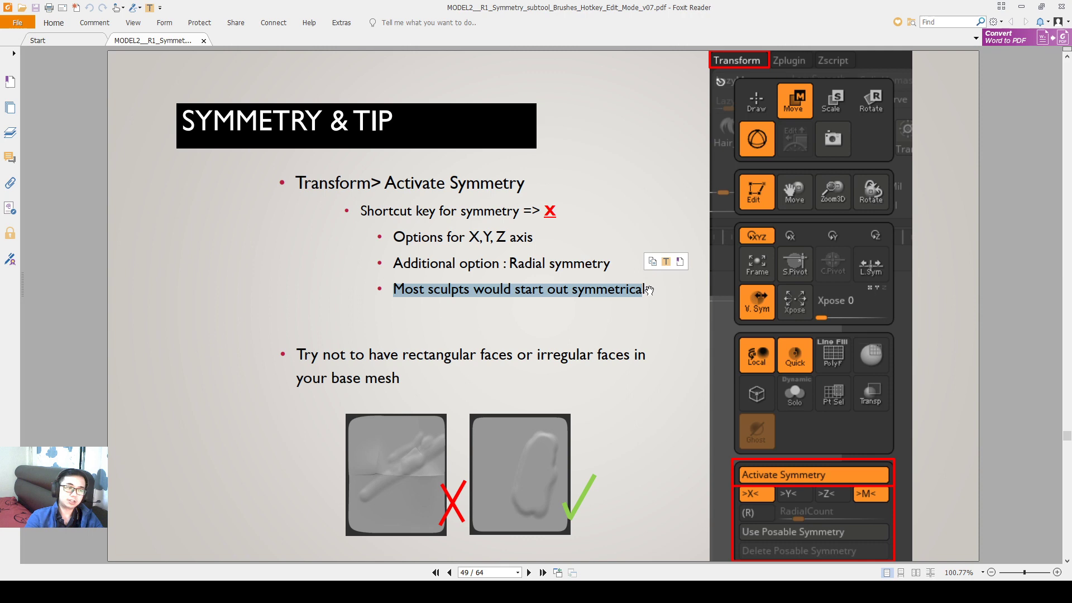
click(685, 362)
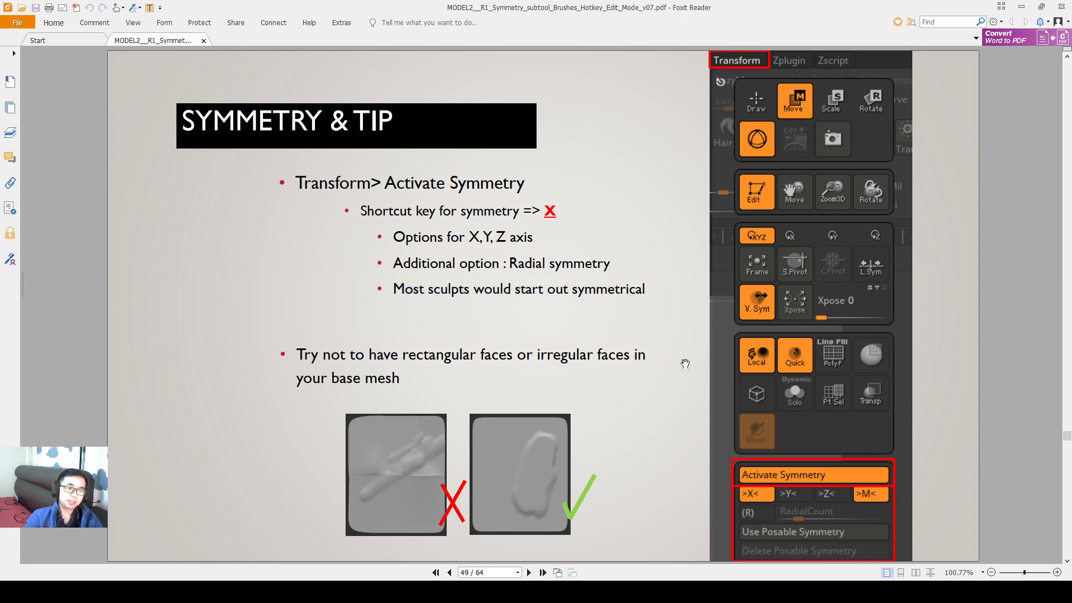
mouse_move(816, 465)
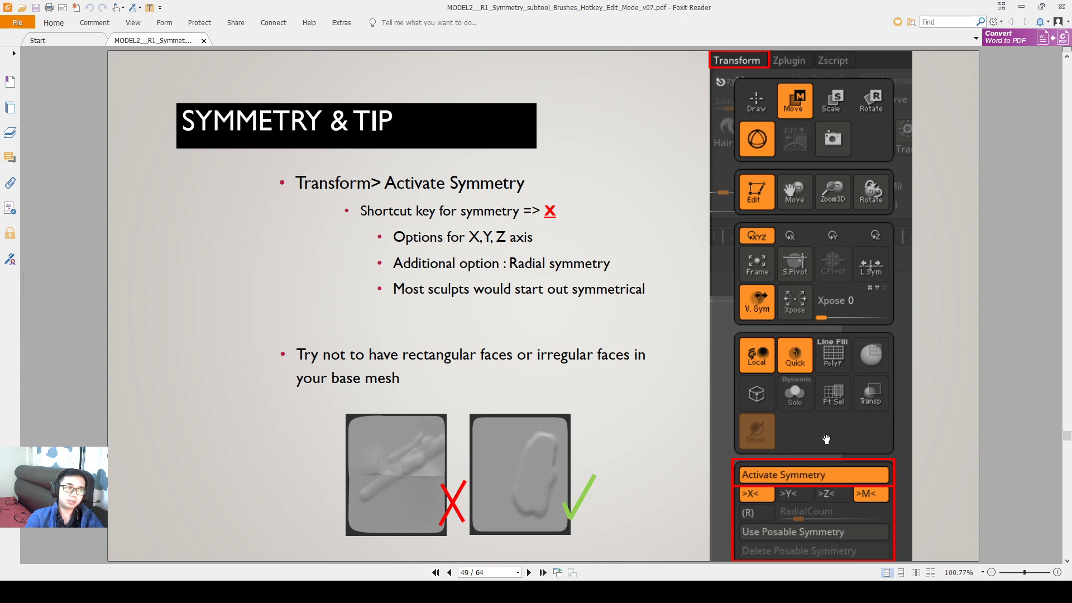
mouse_move(795, 419)
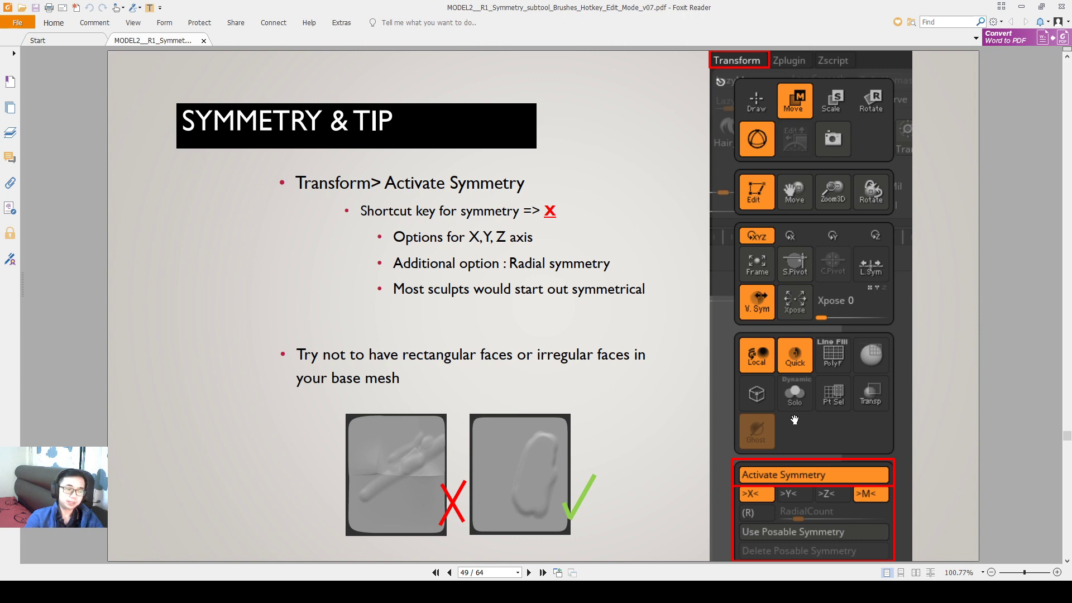
Step: Advance to the Masking slide on page 50 and bring up ZBrush's LightBox browser
click(539, 572)
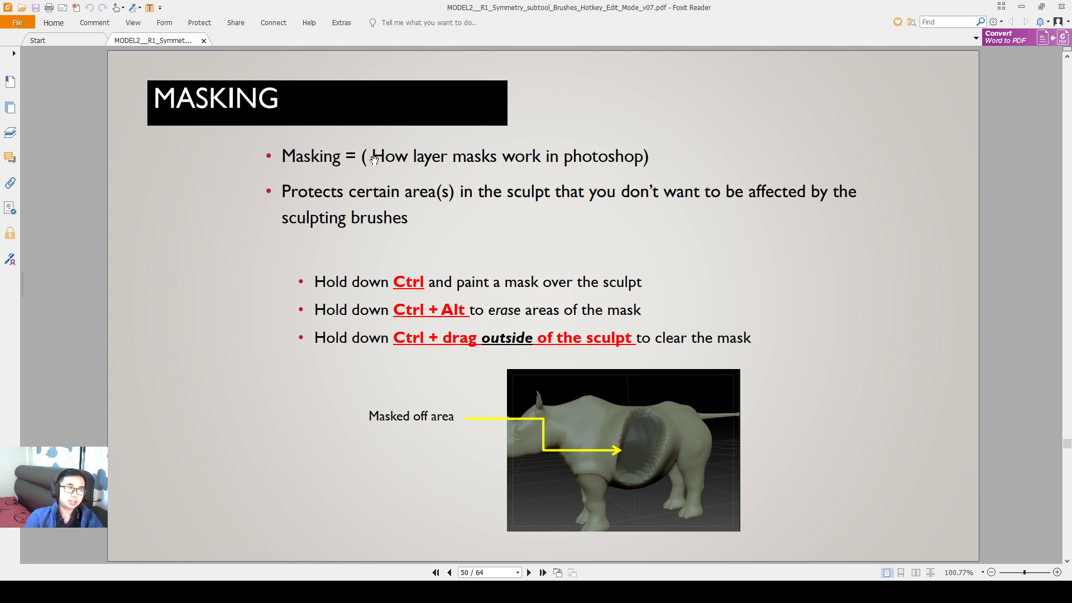
double_click(387, 156)
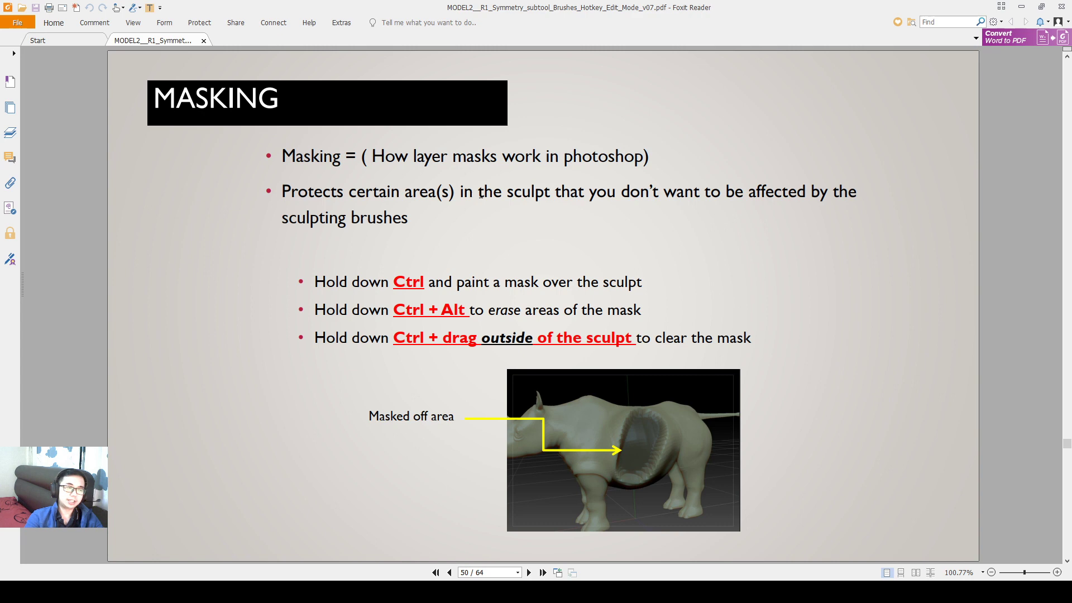
mouse_move(592, 216)
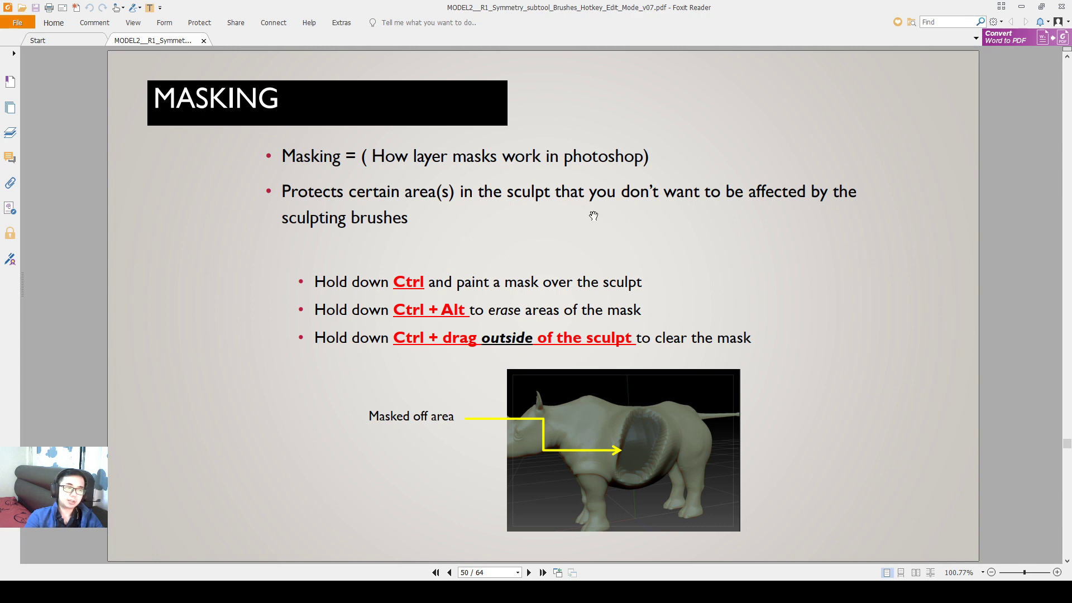
mouse_move(602, 209)
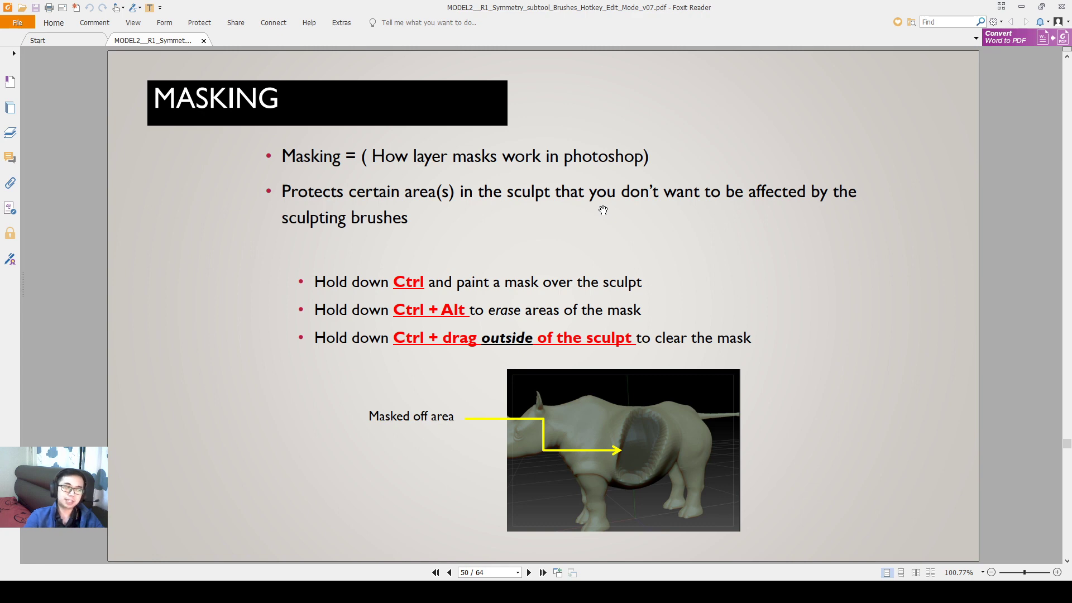
mouse_move(603, 209)
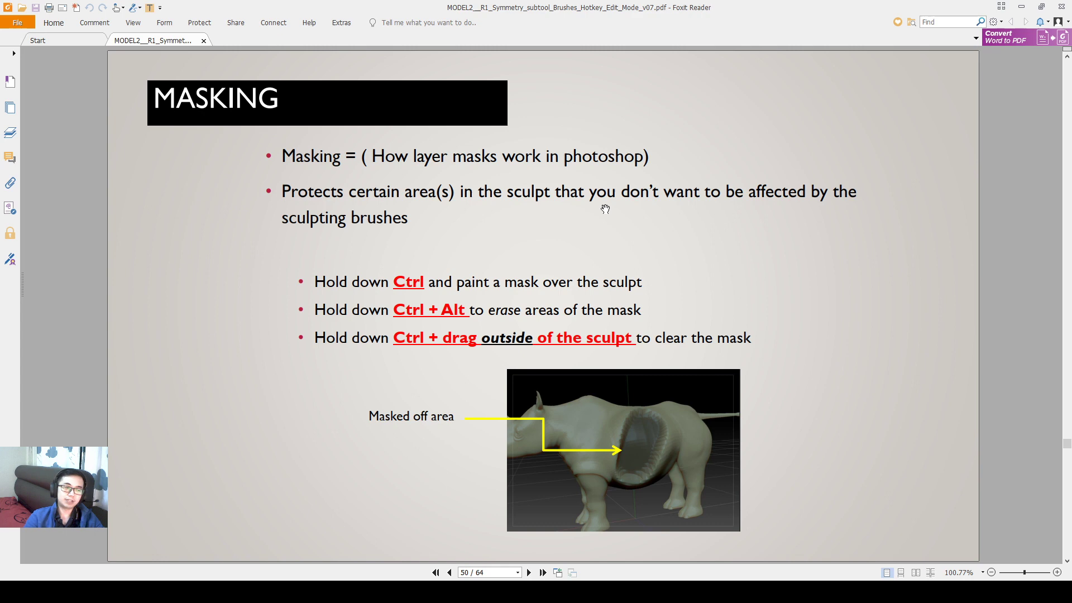
mouse_move(742, 408)
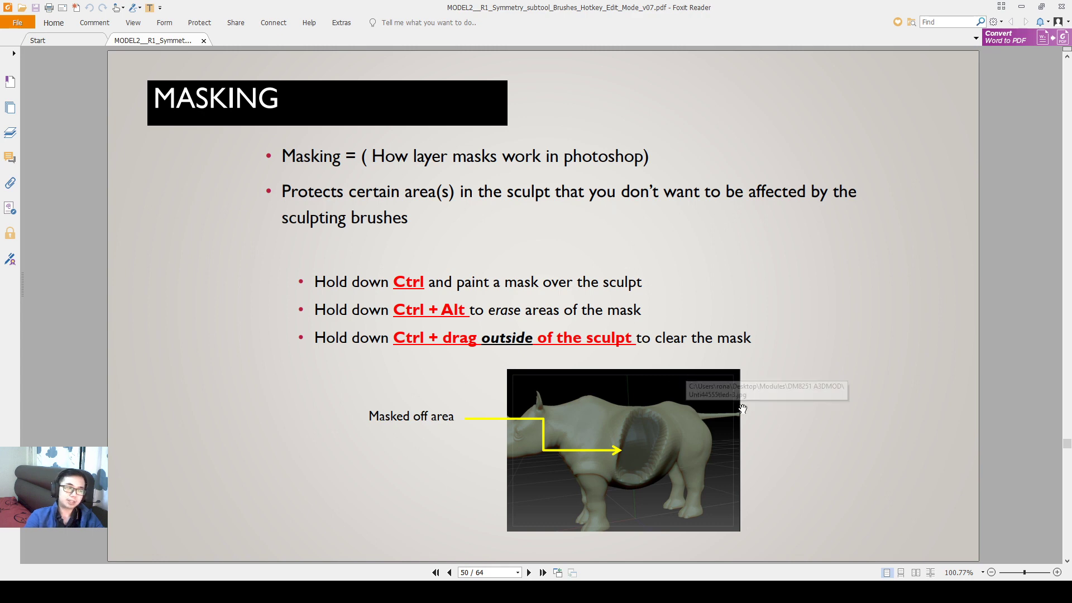
mouse_move(647, 476)
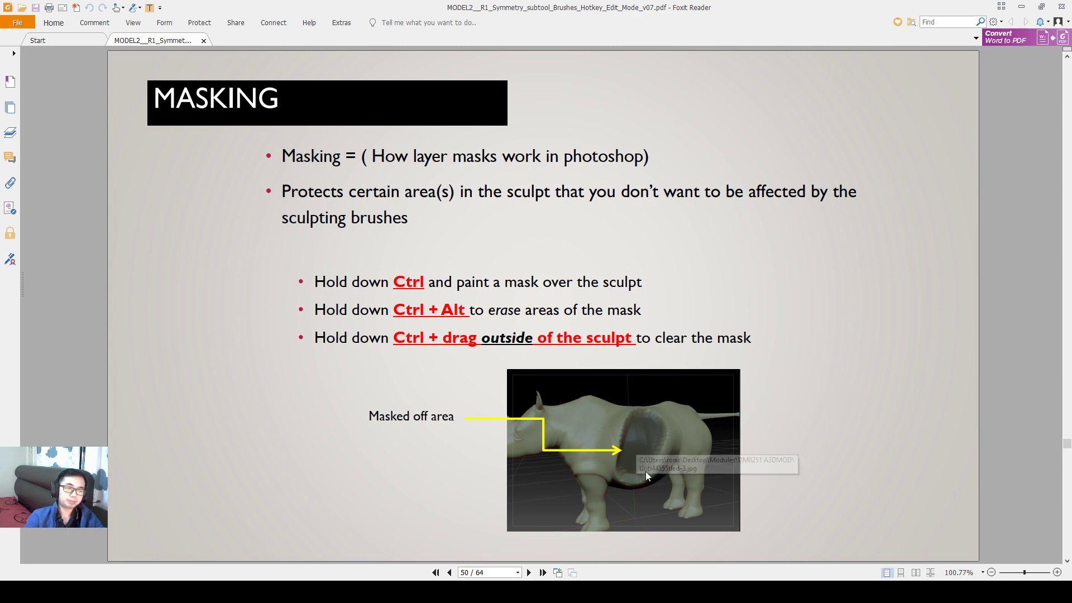
mouse_move(621, 432)
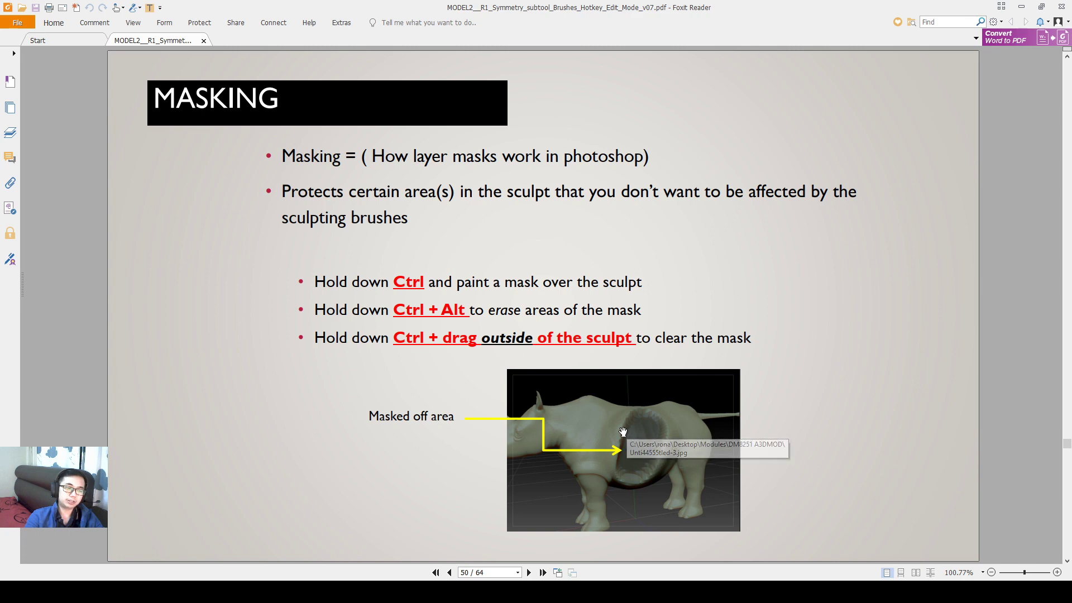
mouse_move(666, 434)
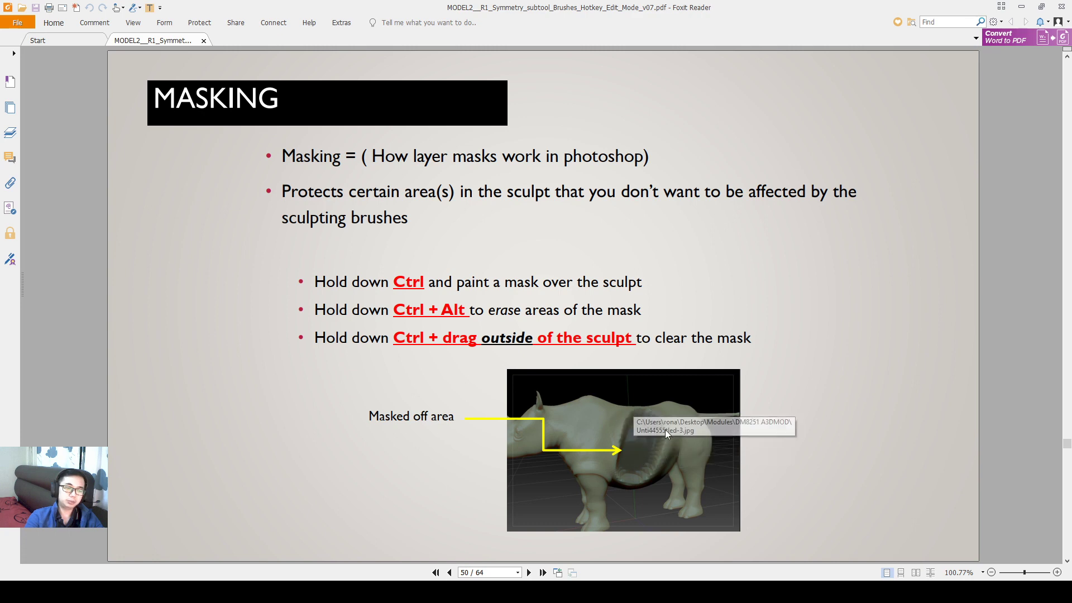
mouse_move(620, 444)
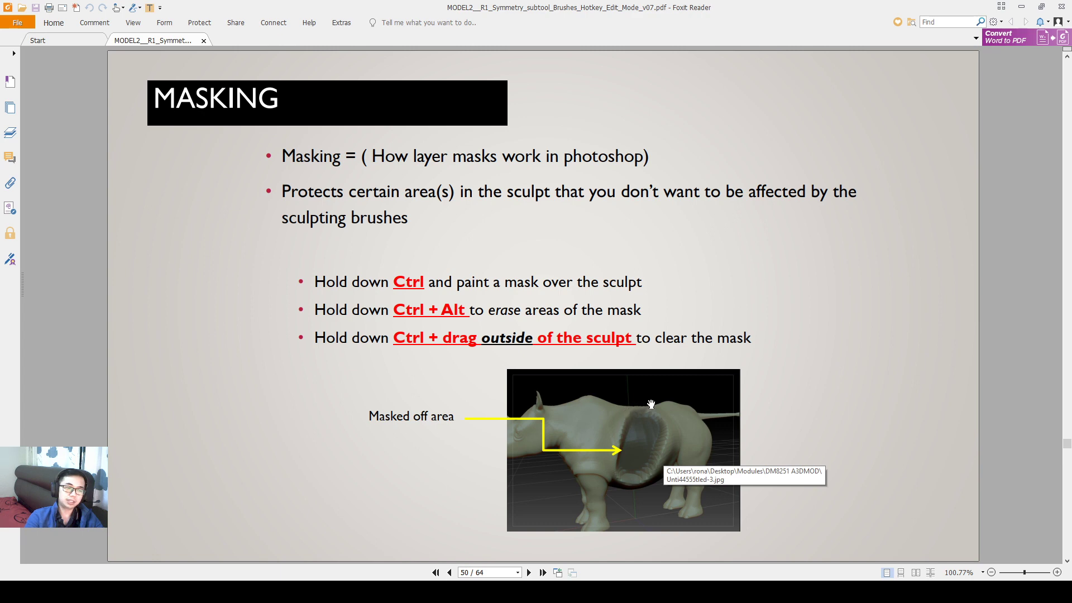
mouse_move(608, 427)
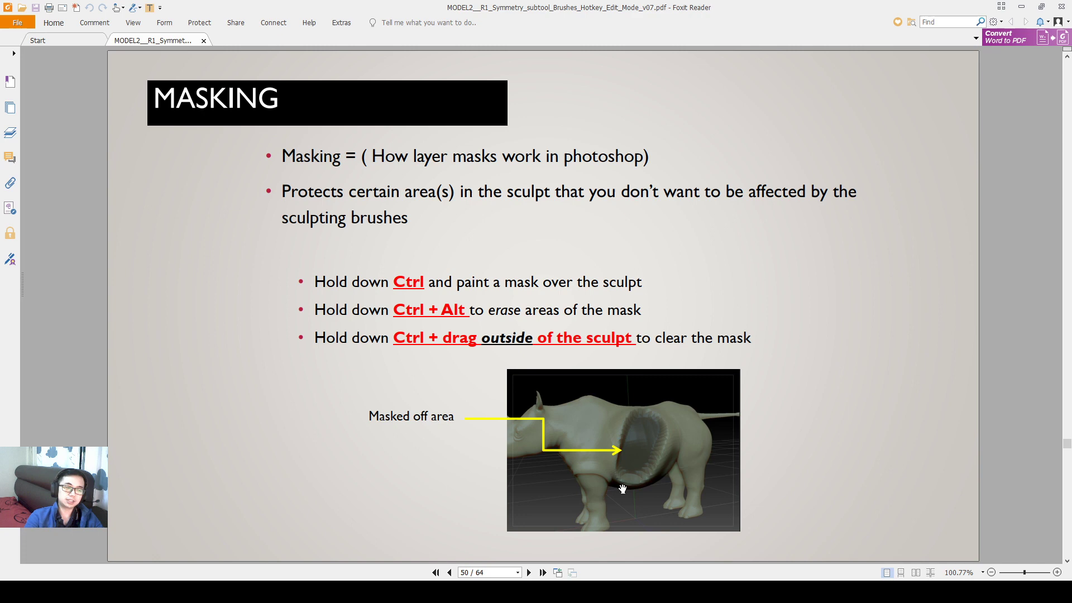
mouse_move(497, 302)
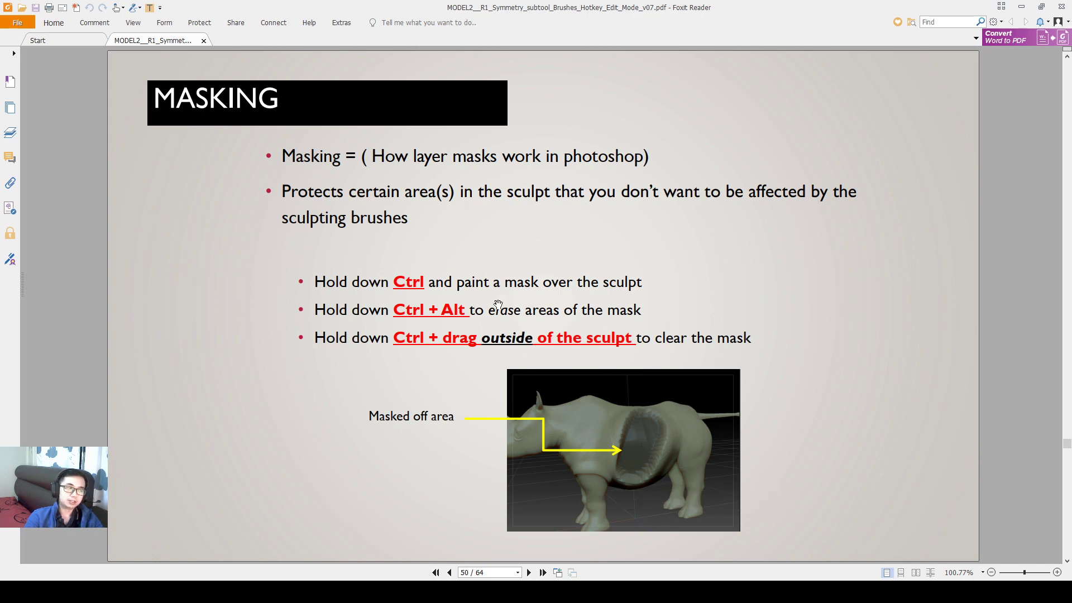
mouse_move(593, 279)
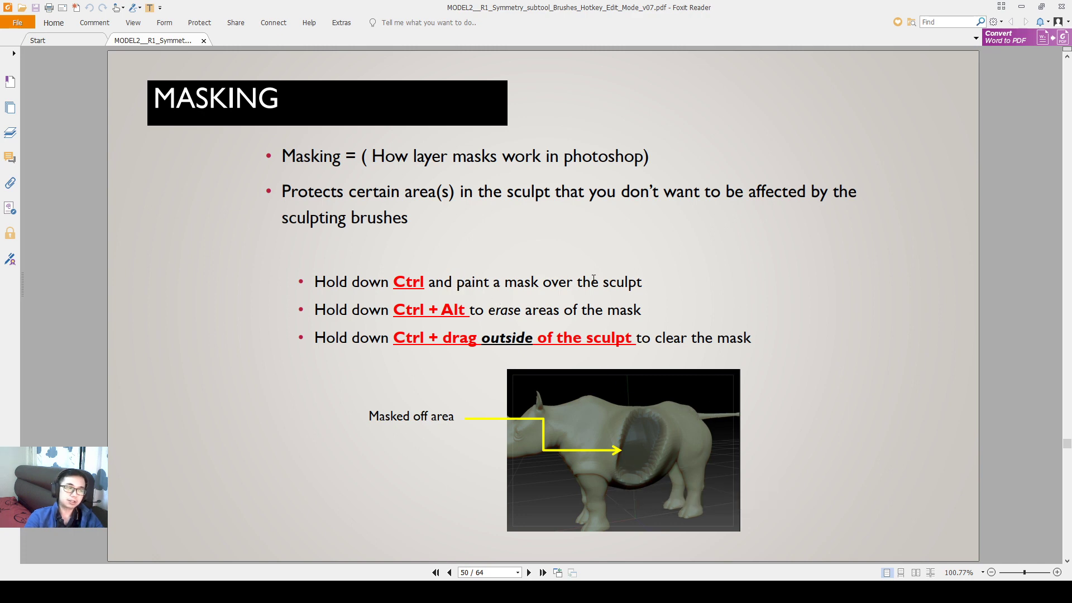
mouse_move(432, 311)
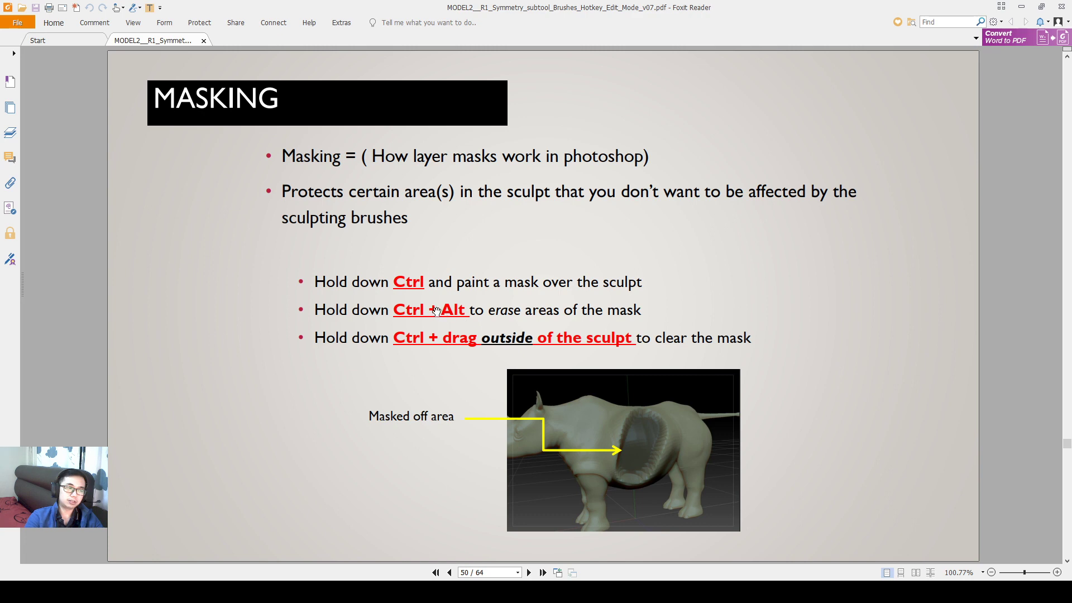
mouse_move(632, 306)
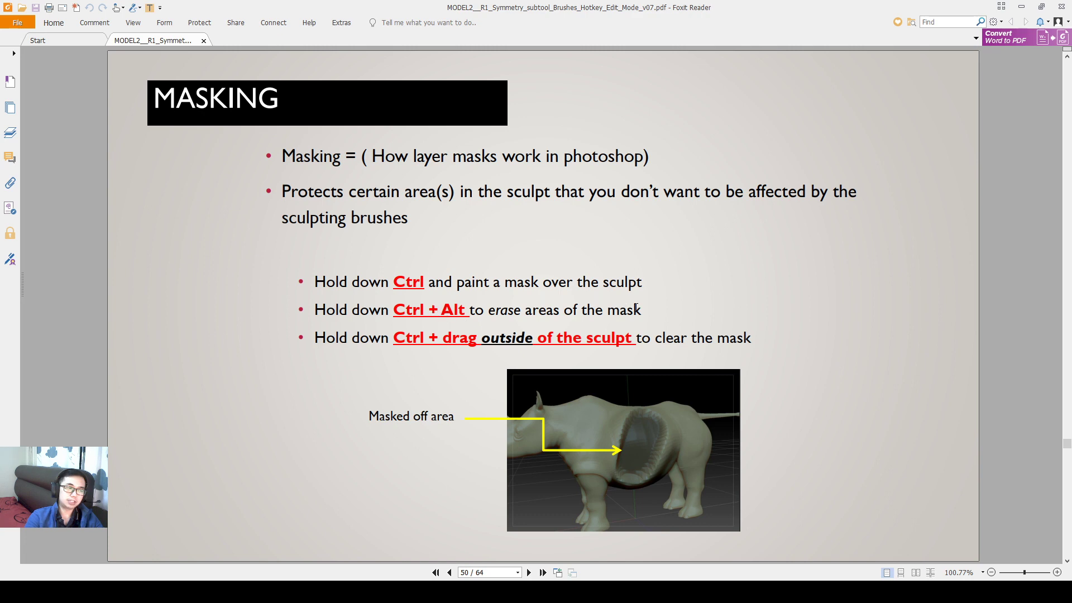
mouse_move(399, 343)
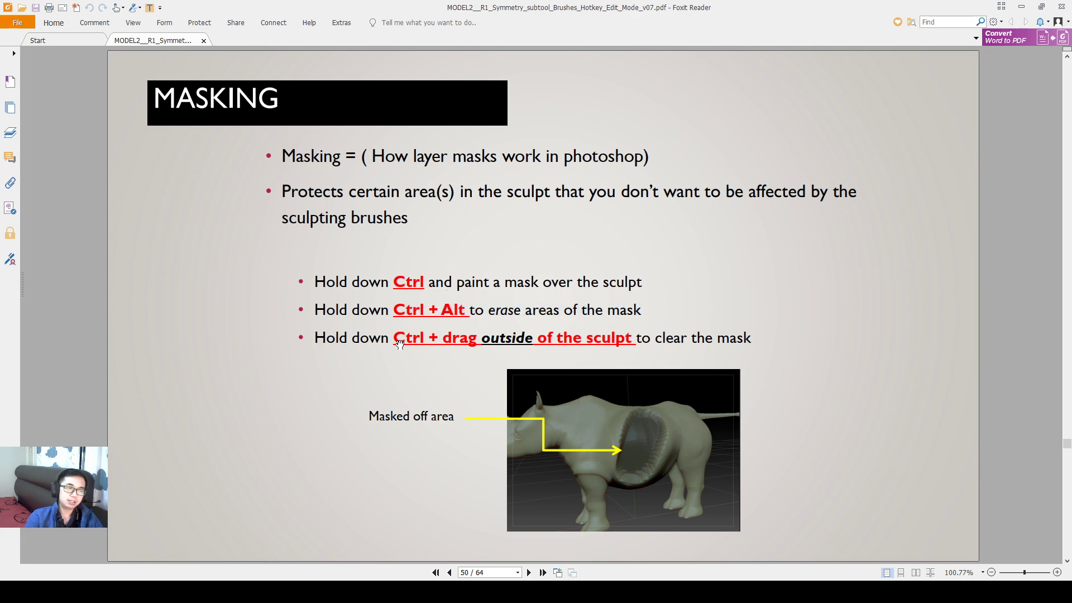
mouse_move(773, 357)
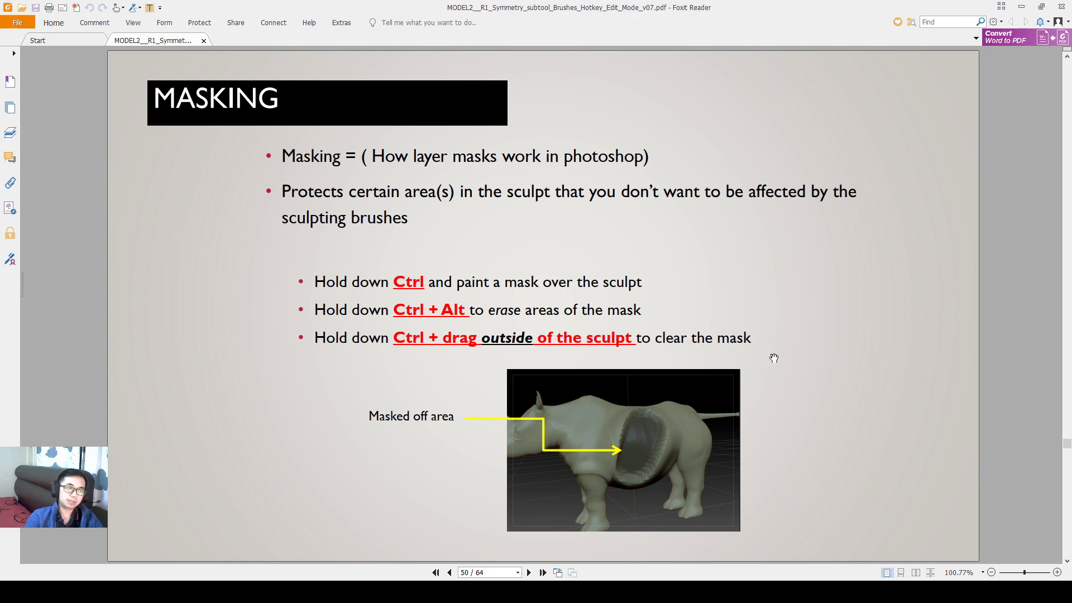
mouse_move(736, 356)
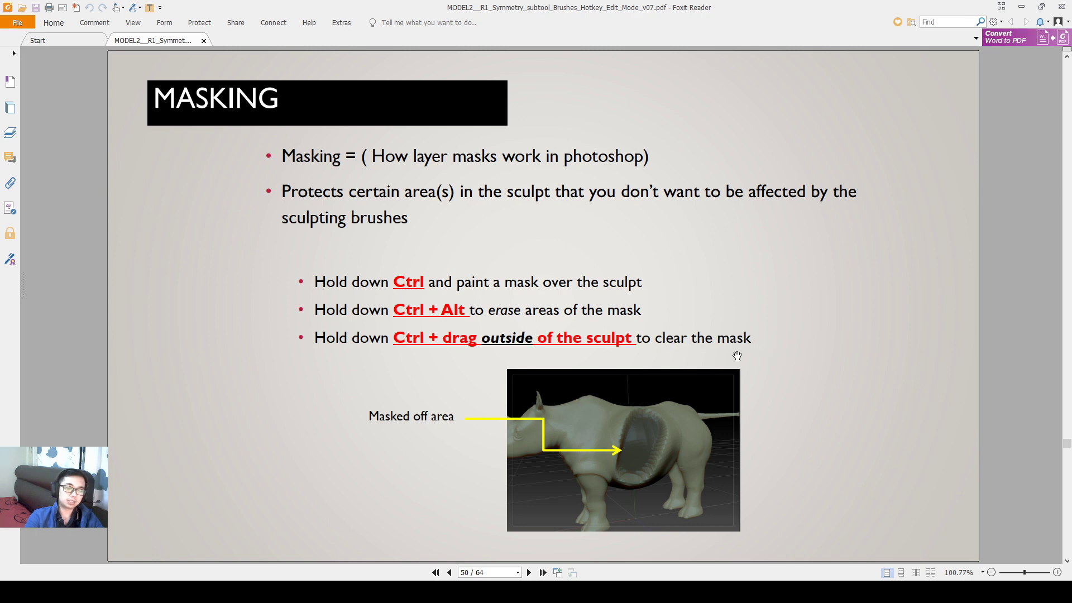
mouse_move(499, 279)
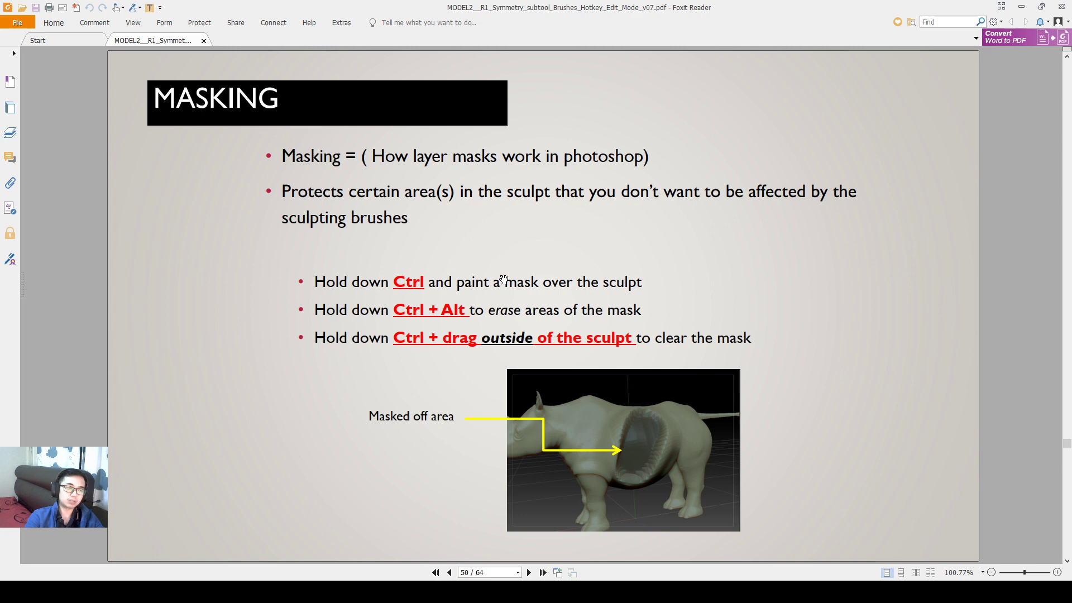
mouse_move(804, 550)
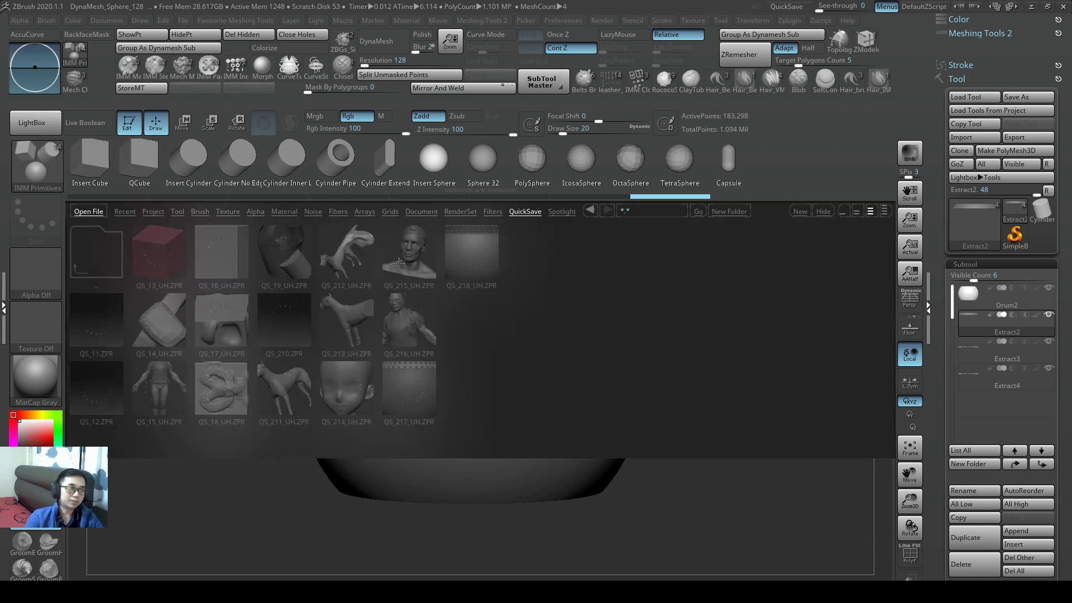
Step: Load DemoAnimeHead.ZPR from the Project folder, discarding changes to the previous project
click(153, 211)
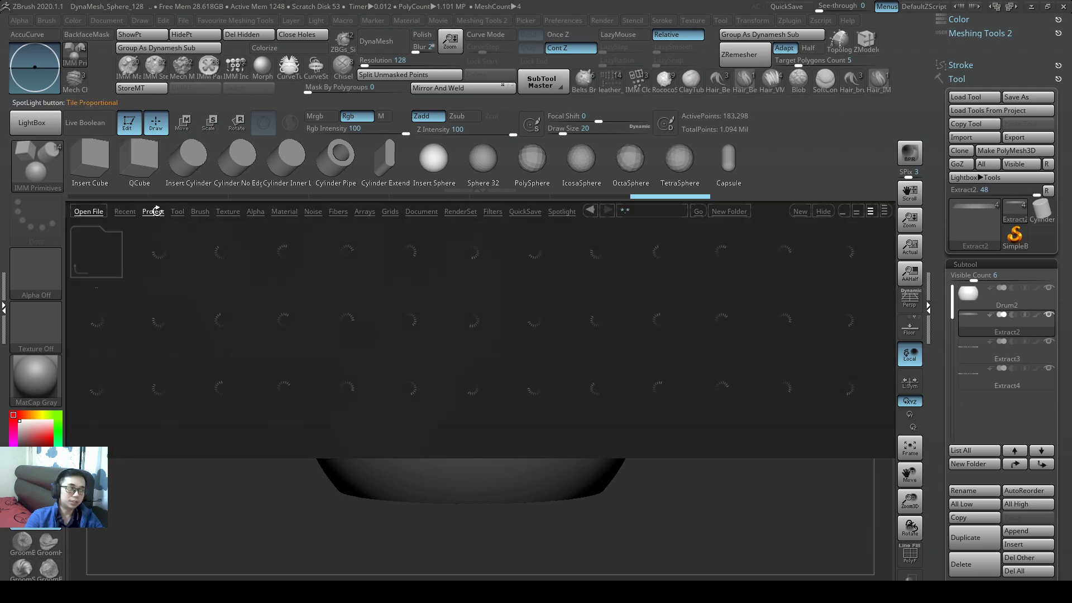
click(152, 211)
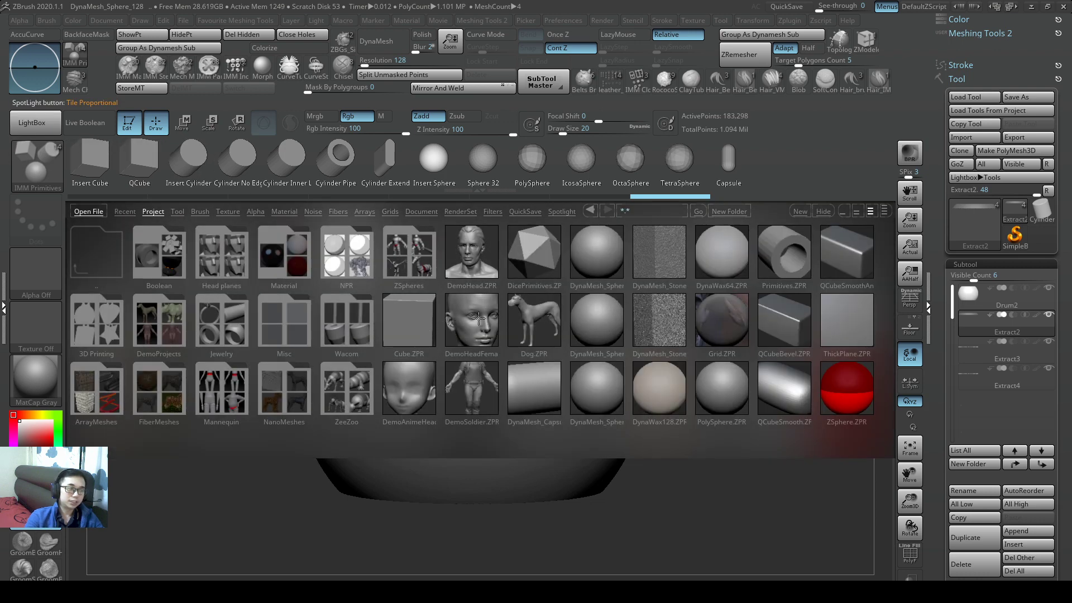
click(471, 252)
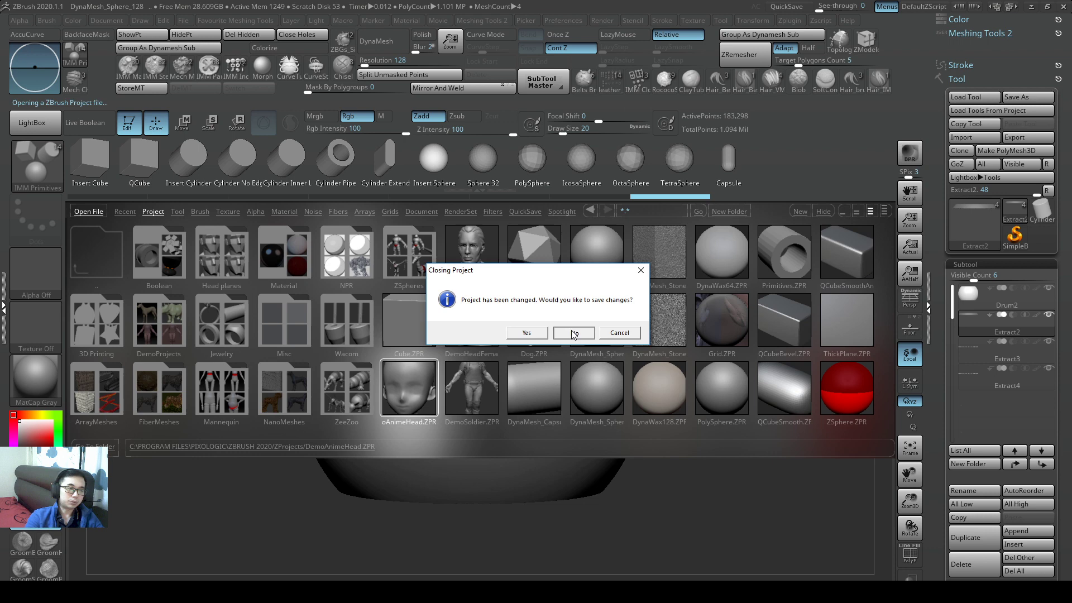
click(573, 333)
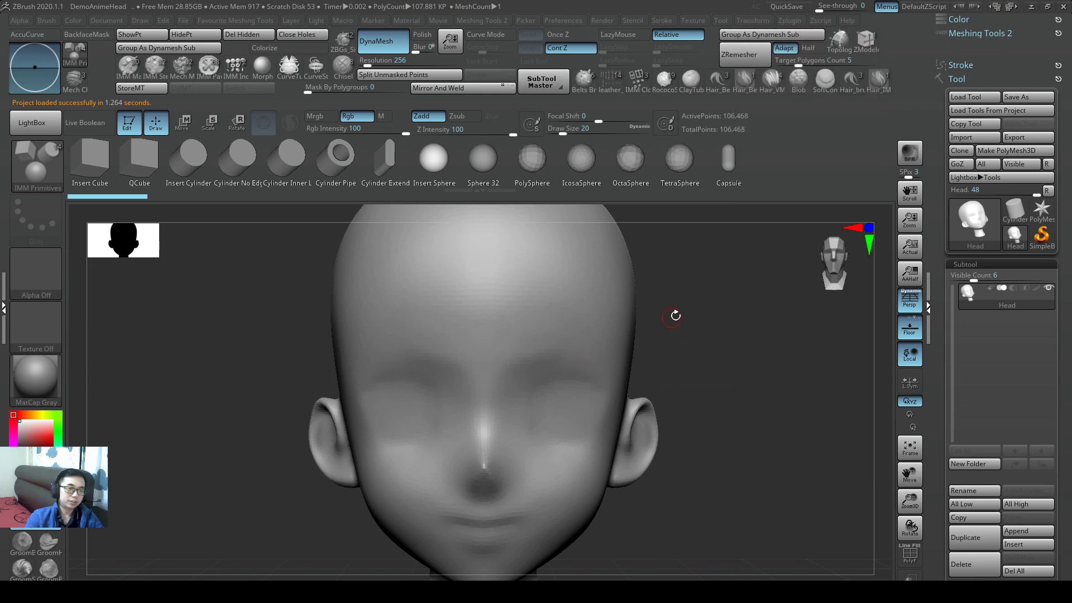
Step: Activate X symmetry under Transform and undo the mirrored test strokes on the forehead
click(693, 20)
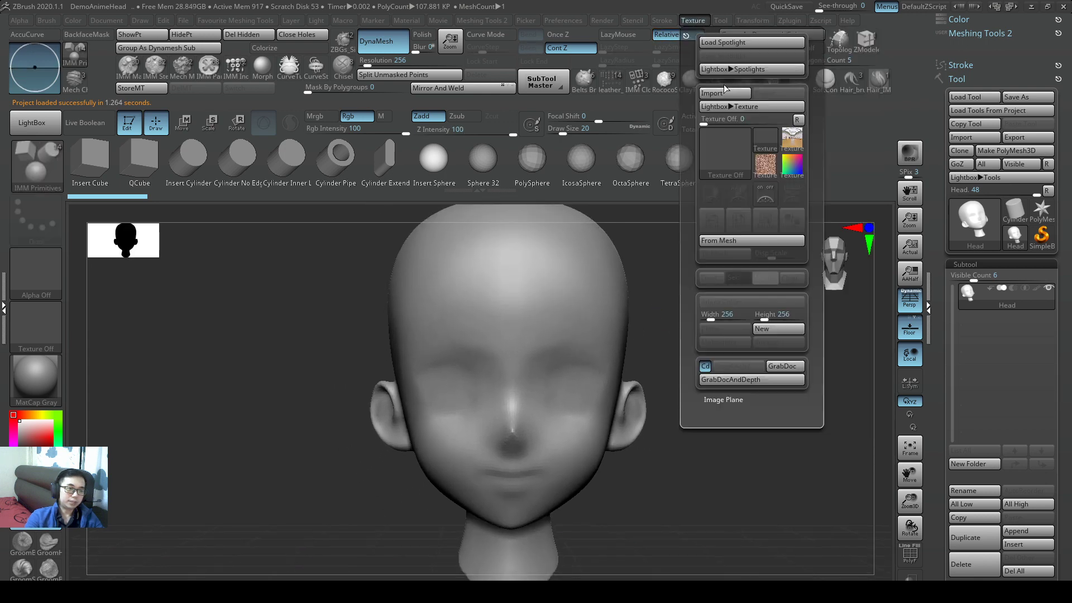
click(752, 20)
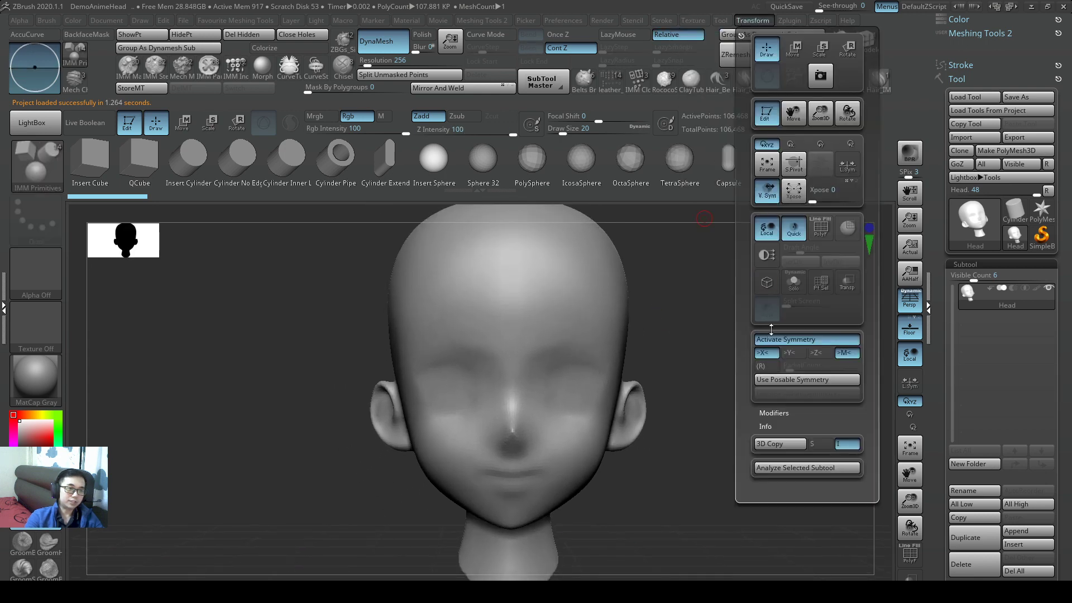
mouse_move(807, 339)
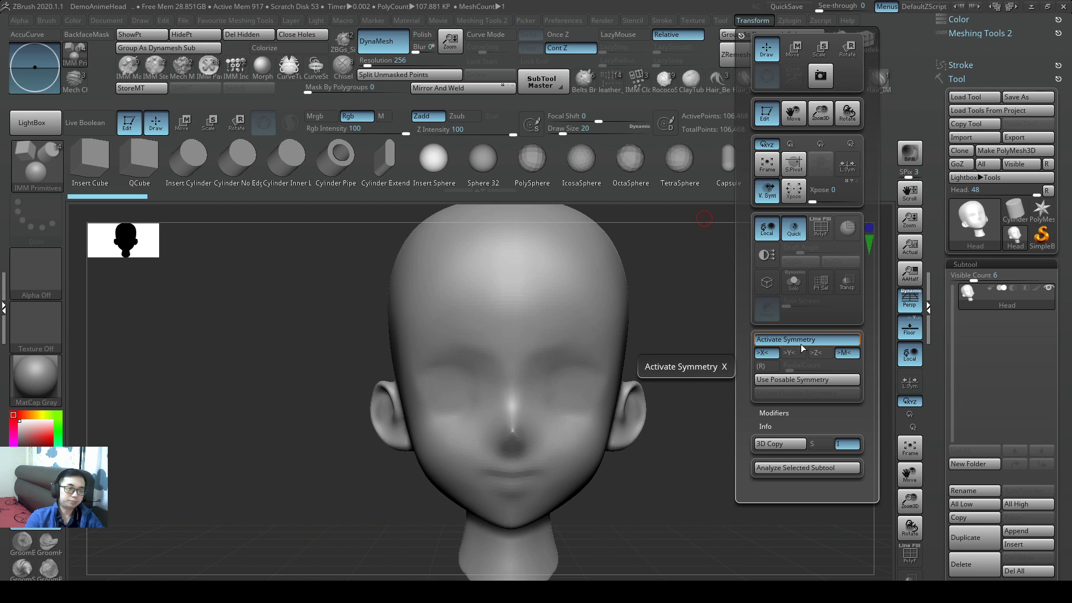
click(766, 352)
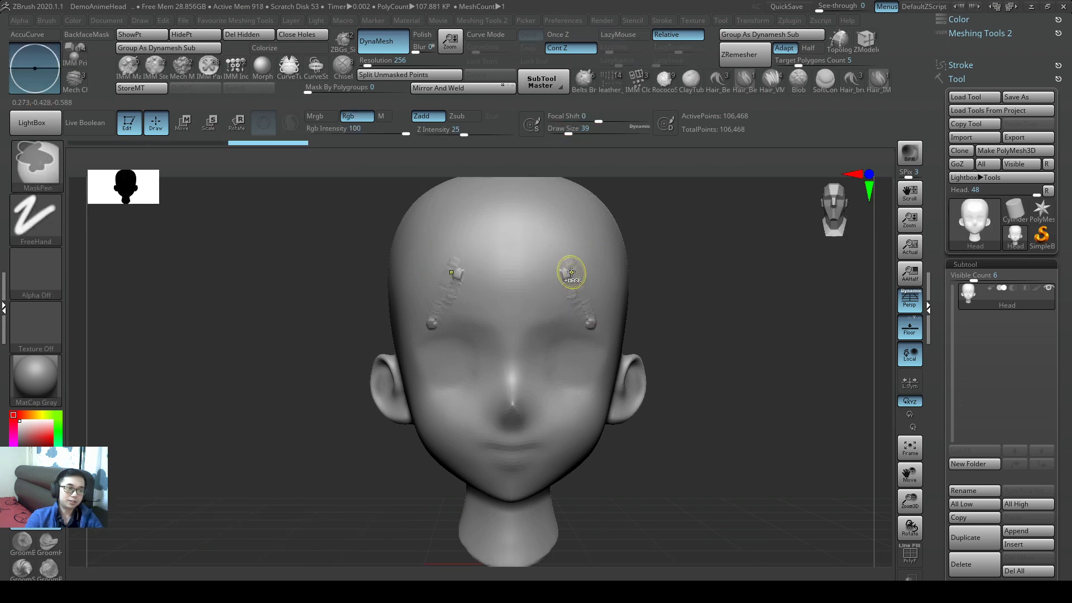
click(620, 34)
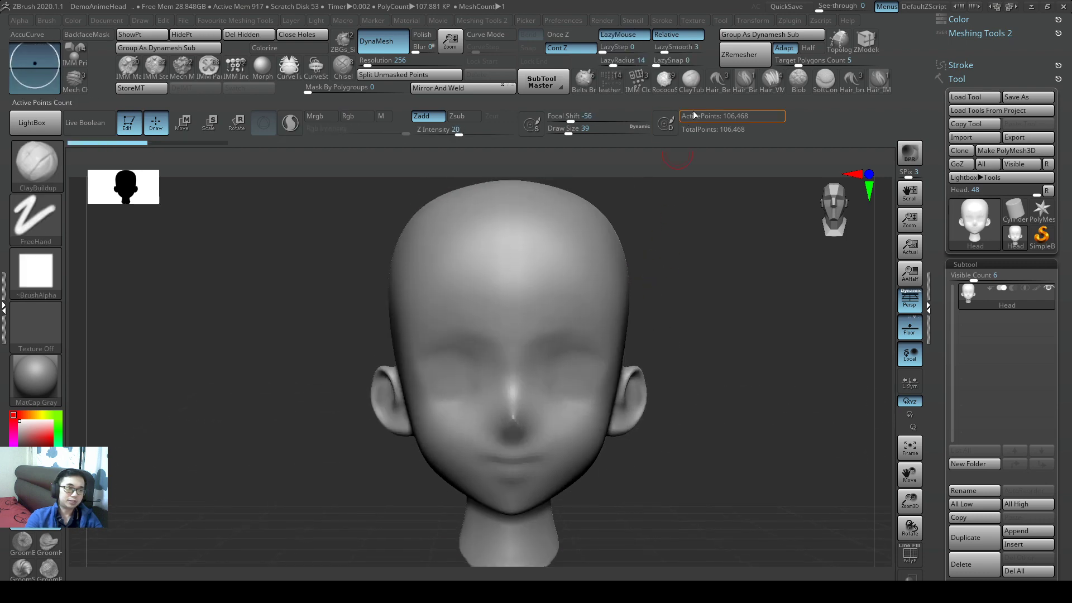
click(692, 20)
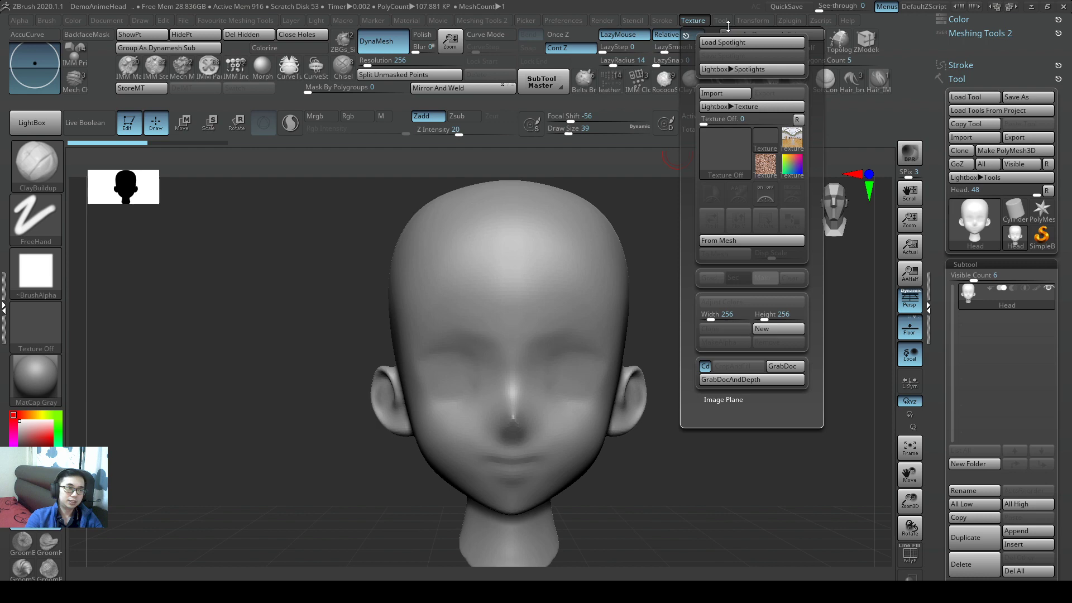
click(752, 21)
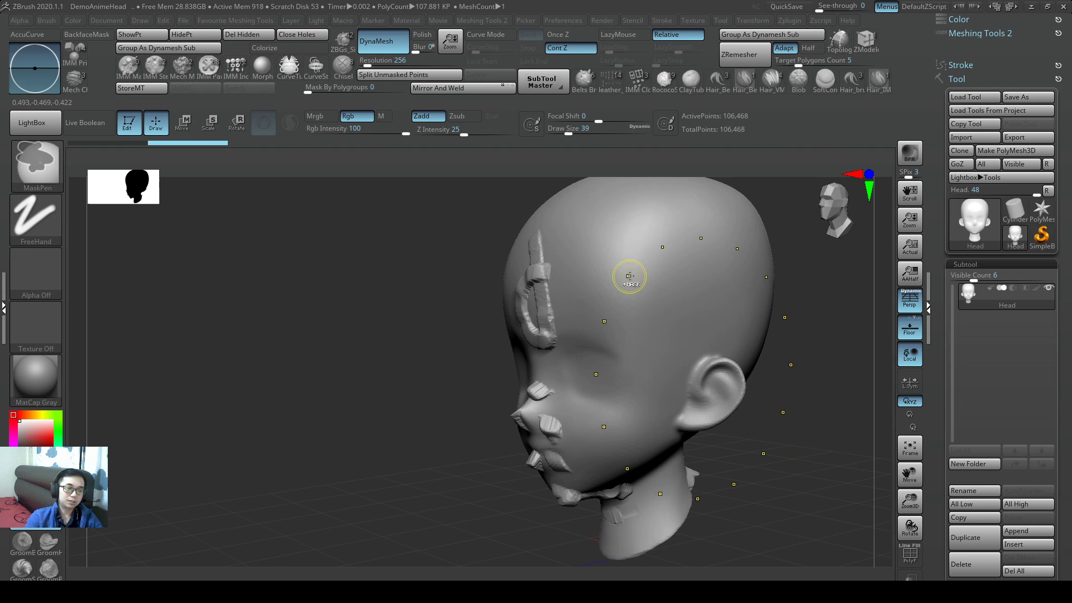
click(622, 34)
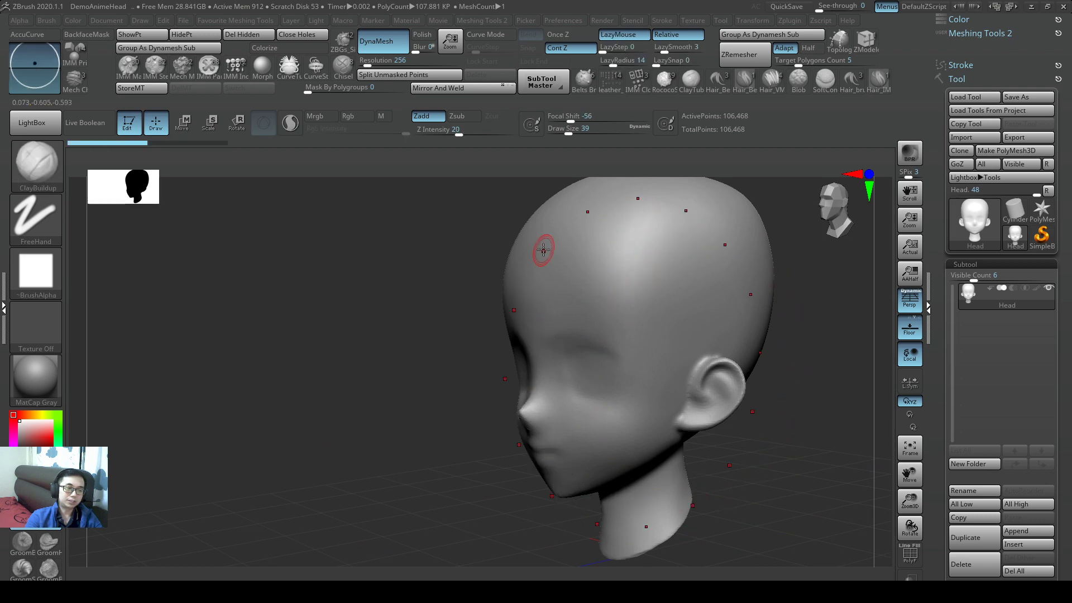
click(692, 20)
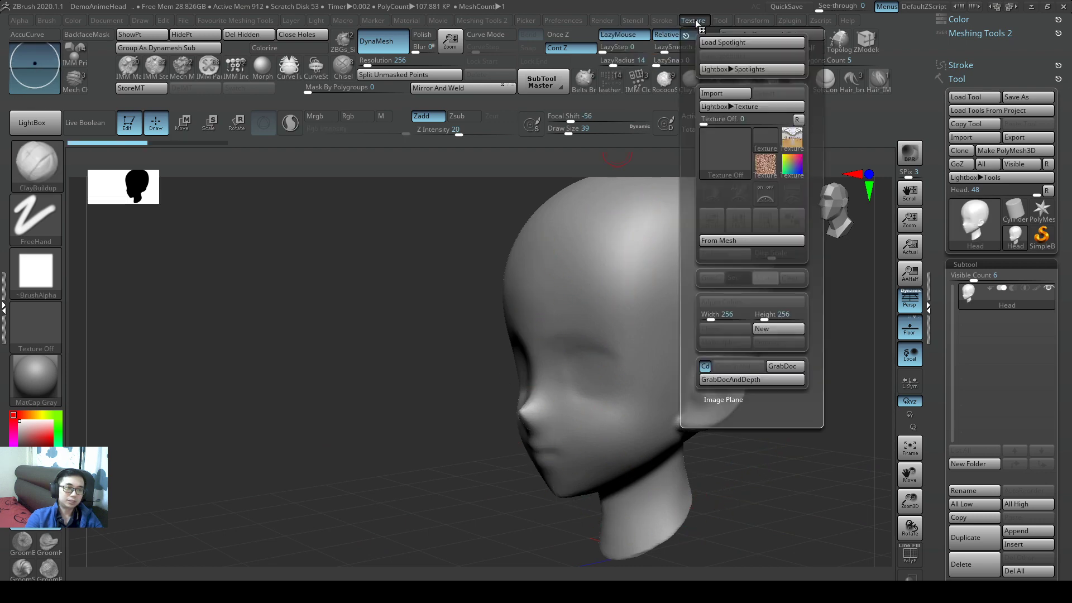
click(753, 20)
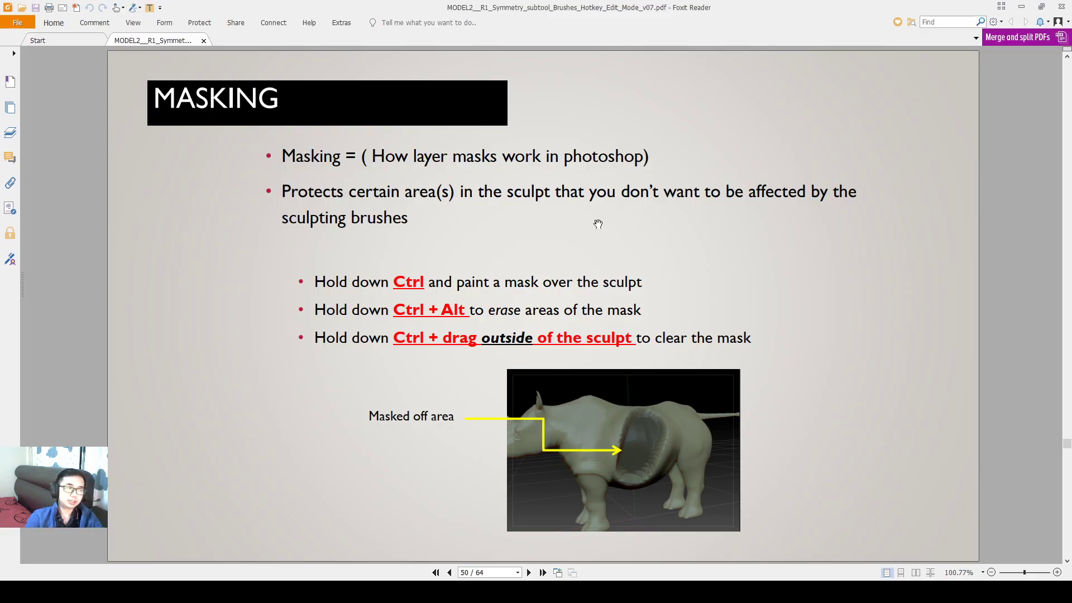
mouse_move(568, 248)
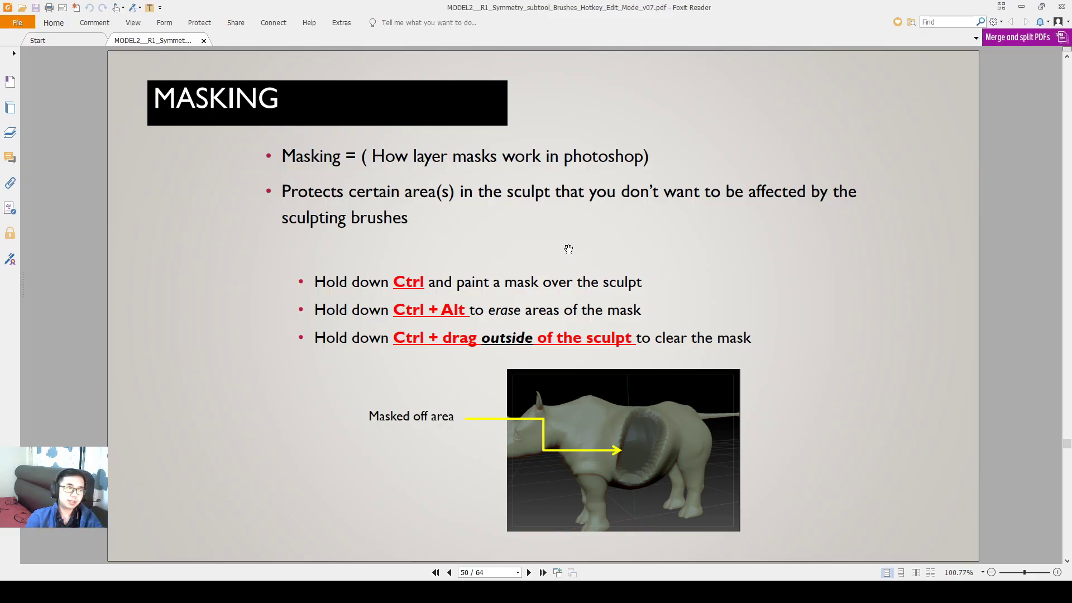
Step: Switch from the Masking slide back to the anime head in ZBrush
key(alt+tab)
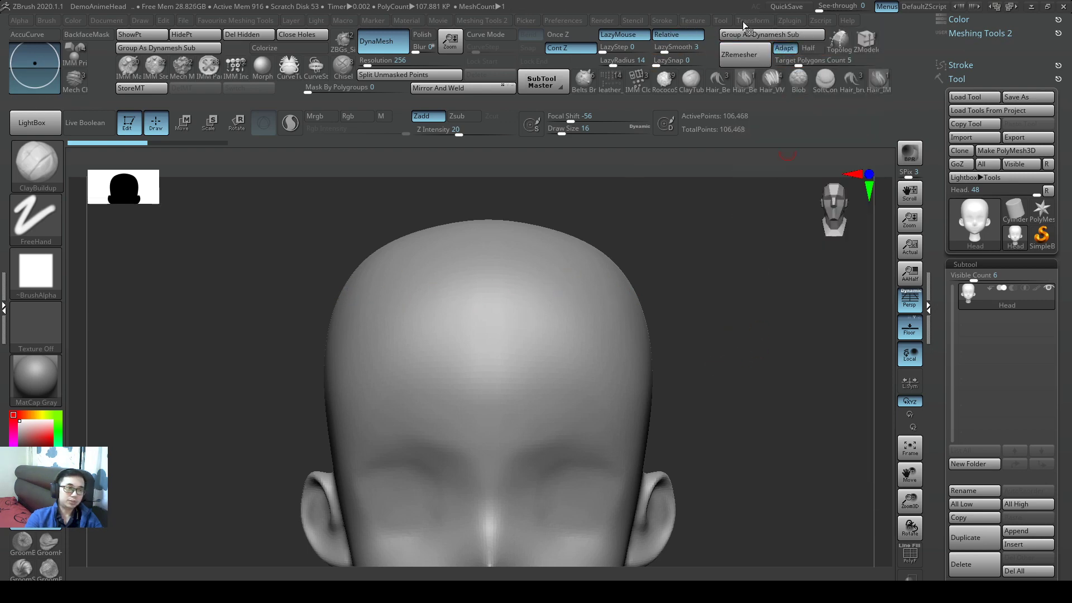
Step: Paint two curved mask bands on the forehead joined by a central mask patch
click(753, 20)
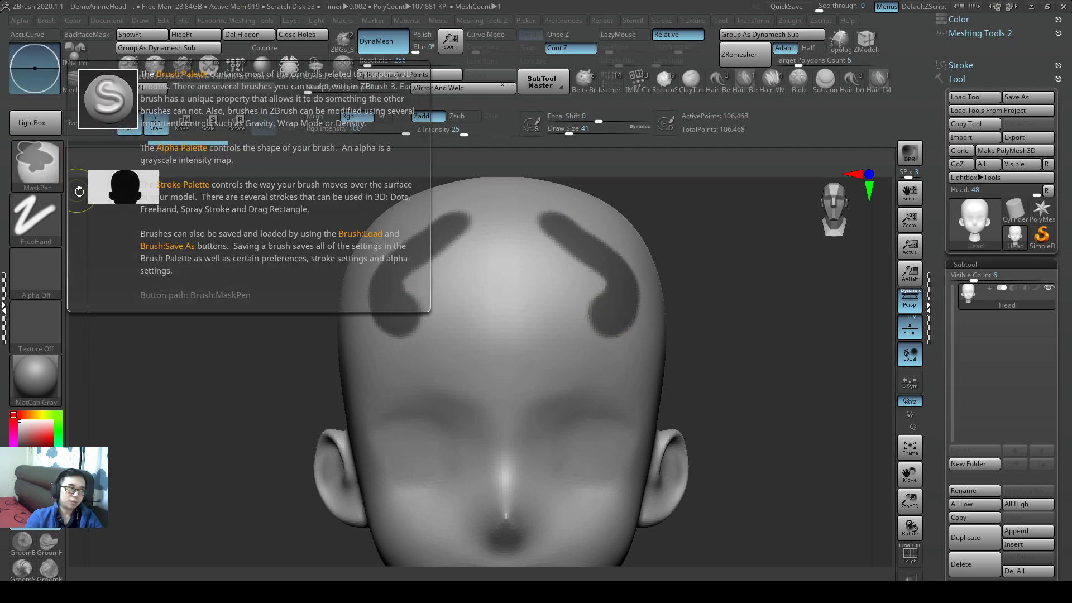
click(489, 242)
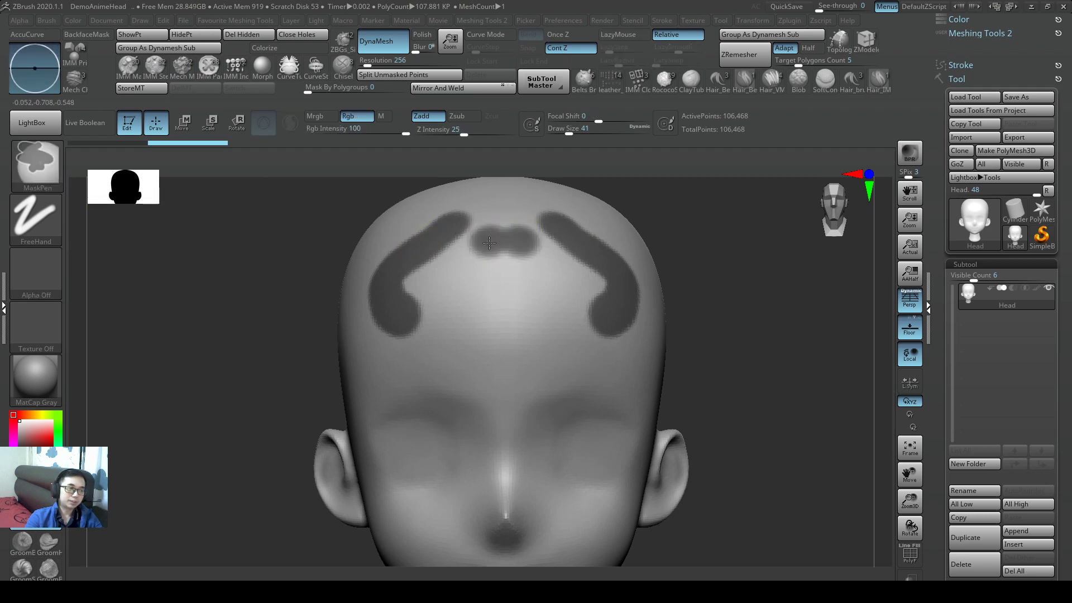
mouse_move(526, 243)
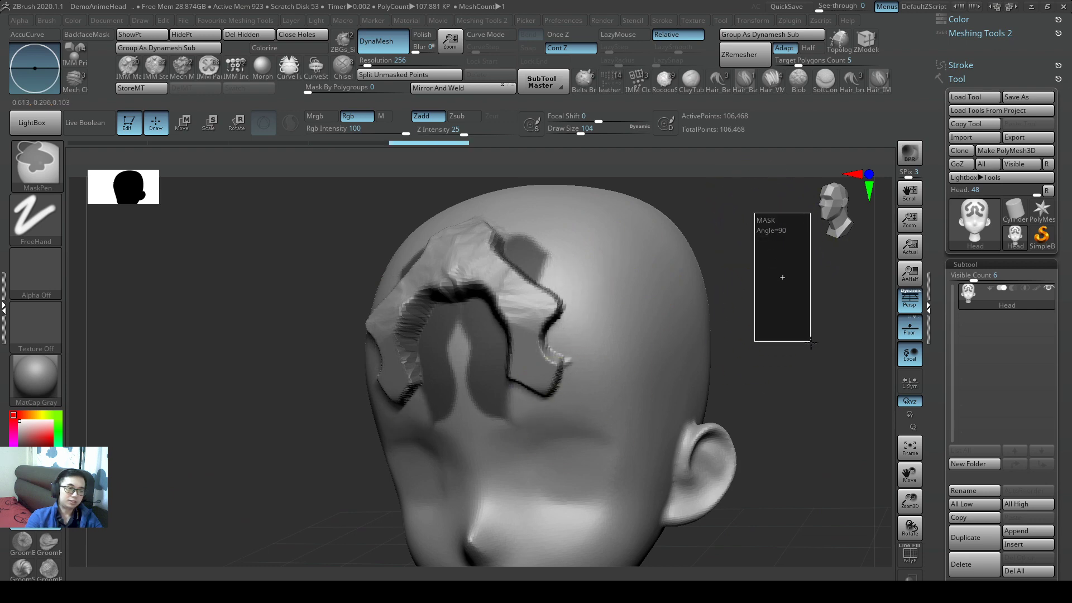
Step: Clear the forehead mask, keeping the raised hair shape on the front of the head
click(622, 34)
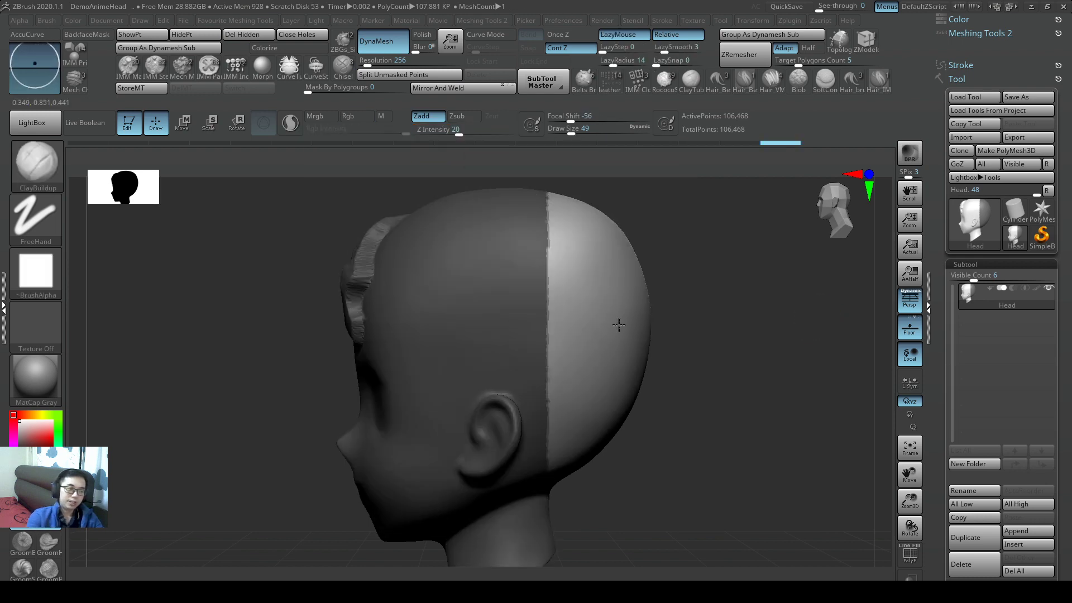
mouse_move(167, 48)
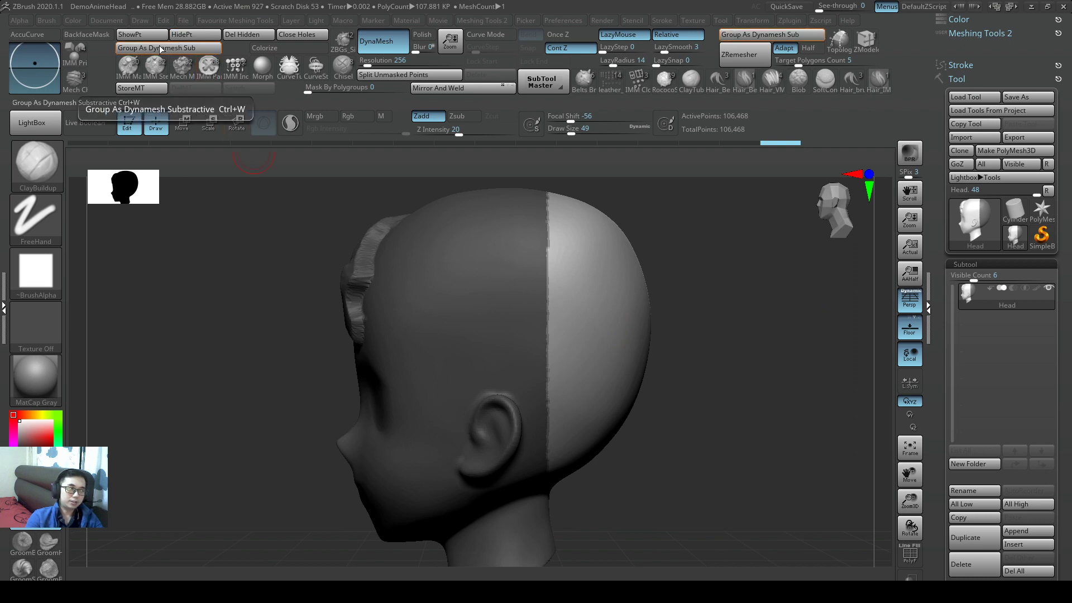
mouse_move(190, 34)
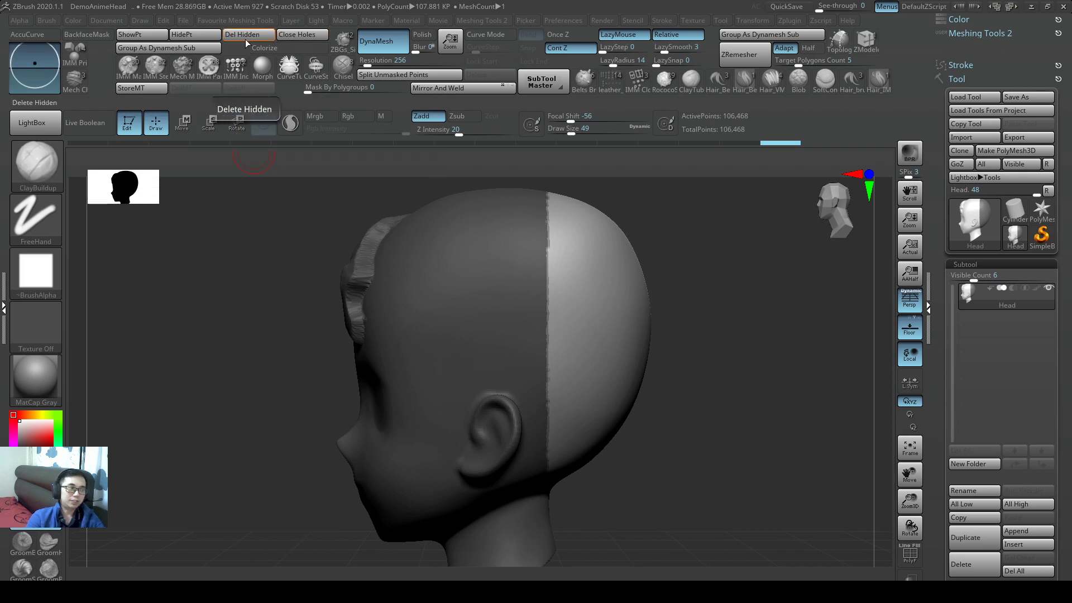
mouse_move(195, 34)
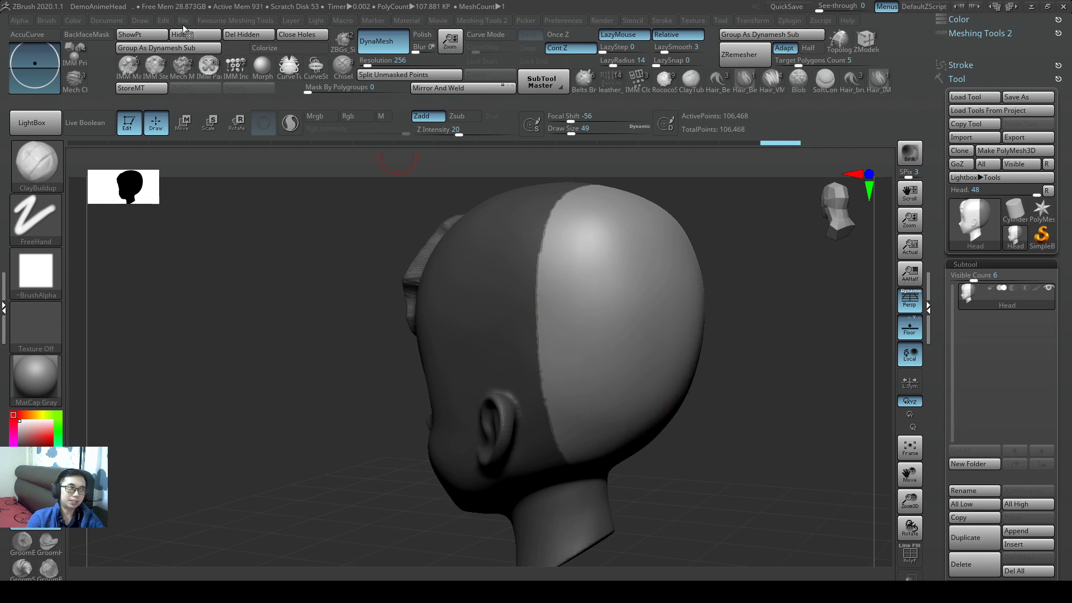
Step: Hide the back polygroup and delete it with Del Hidden, leaving an open front shell
click(245, 34)
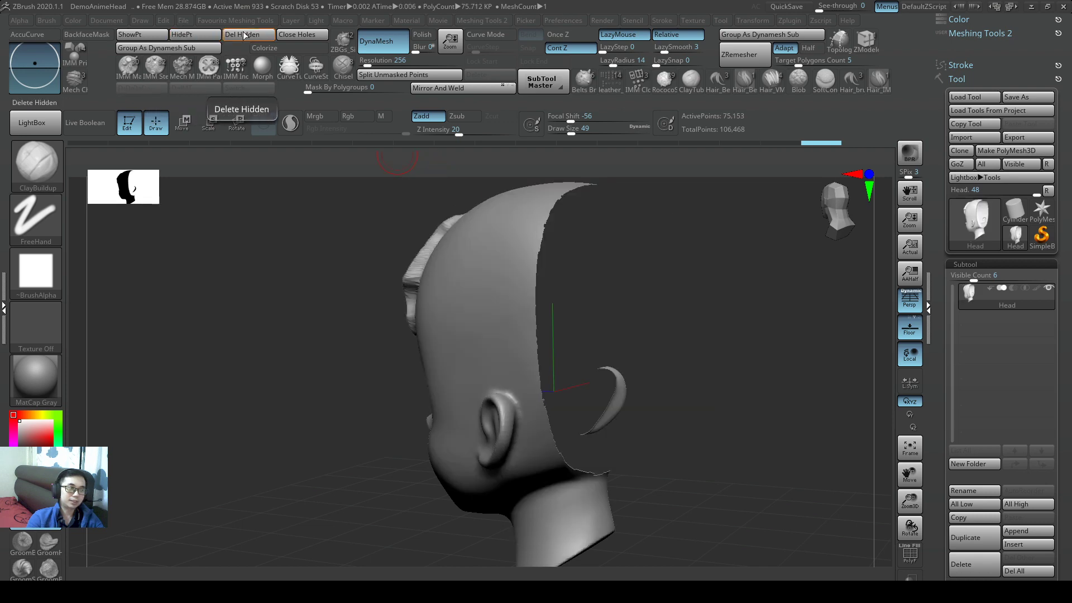
click(302, 34)
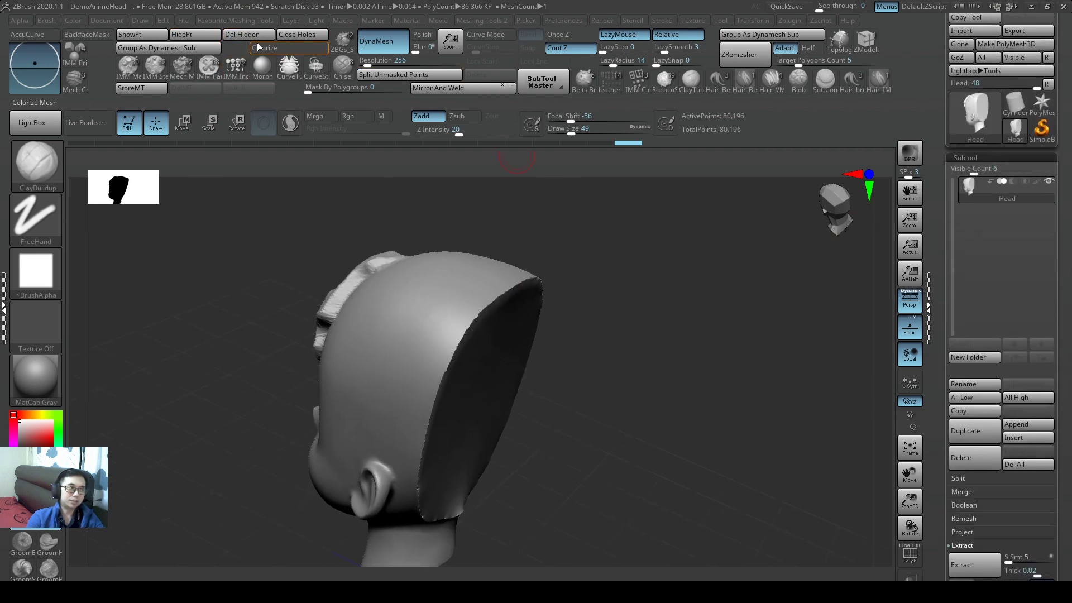
mouse_move(302, 34)
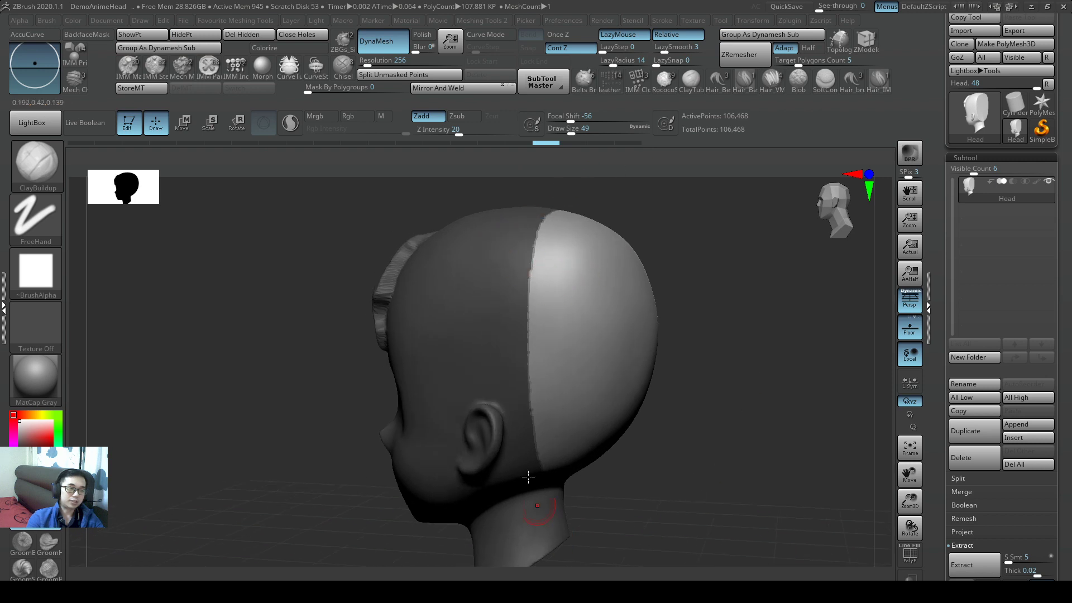
Step: Remove the back group again, then cut a stepped crown outline using a mask and Hide Unmasked
click(247, 34)
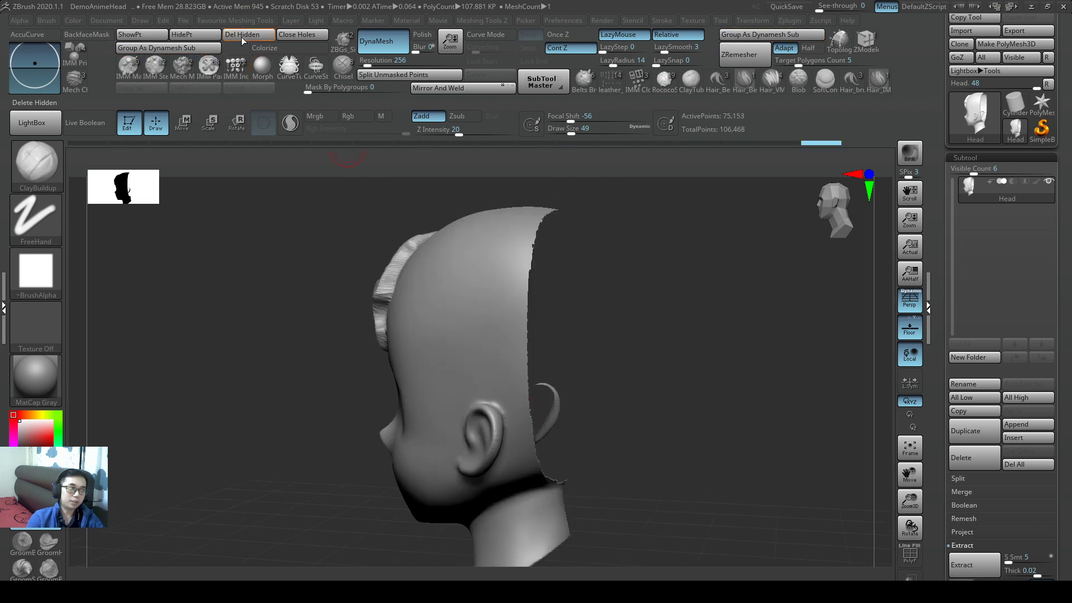
click(247, 34)
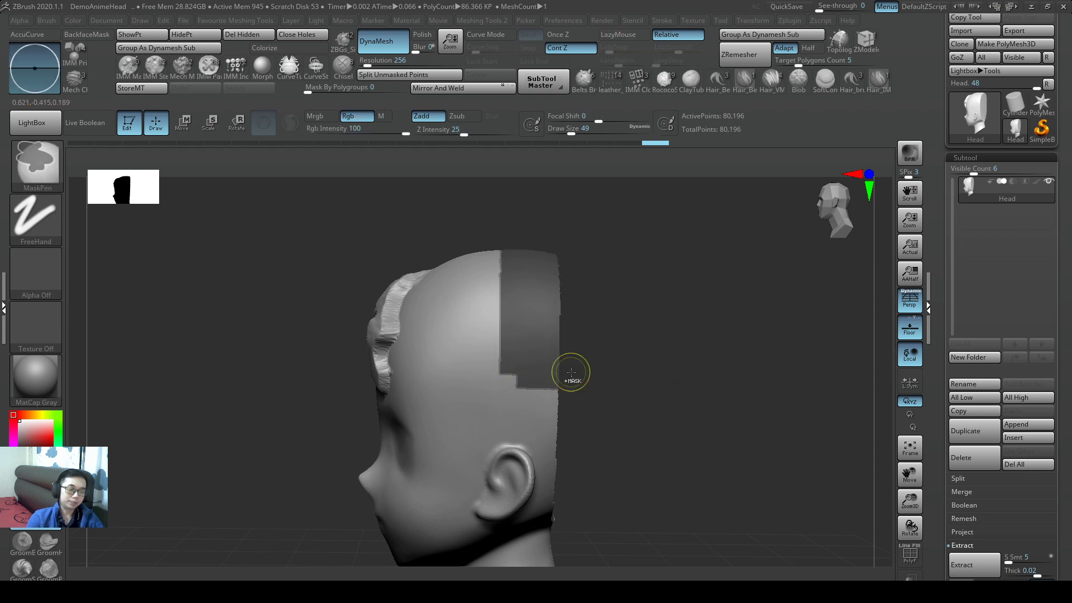
click(620, 34)
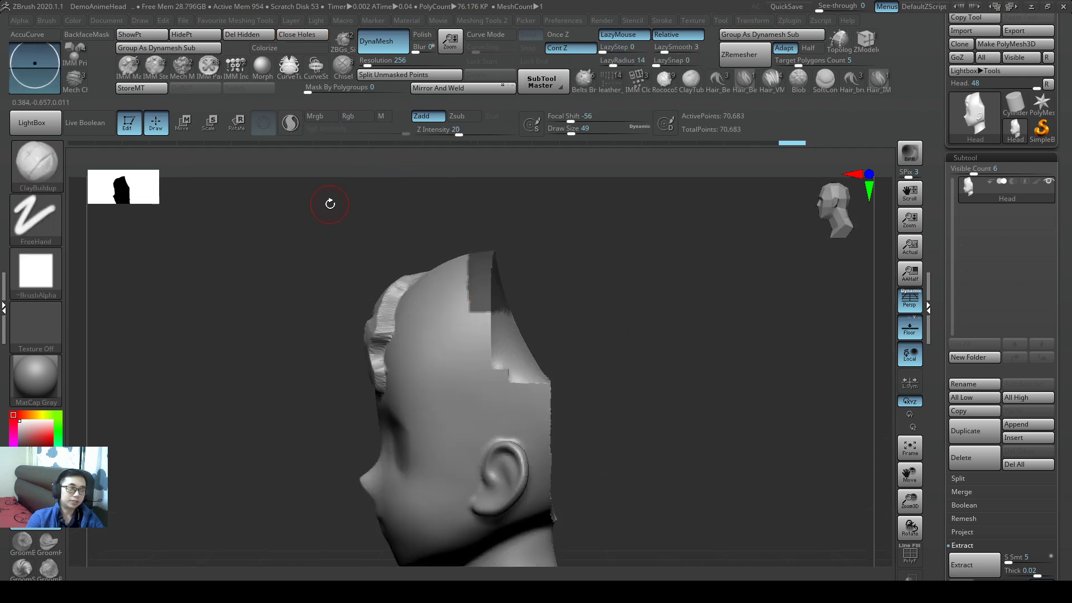
click(192, 34)
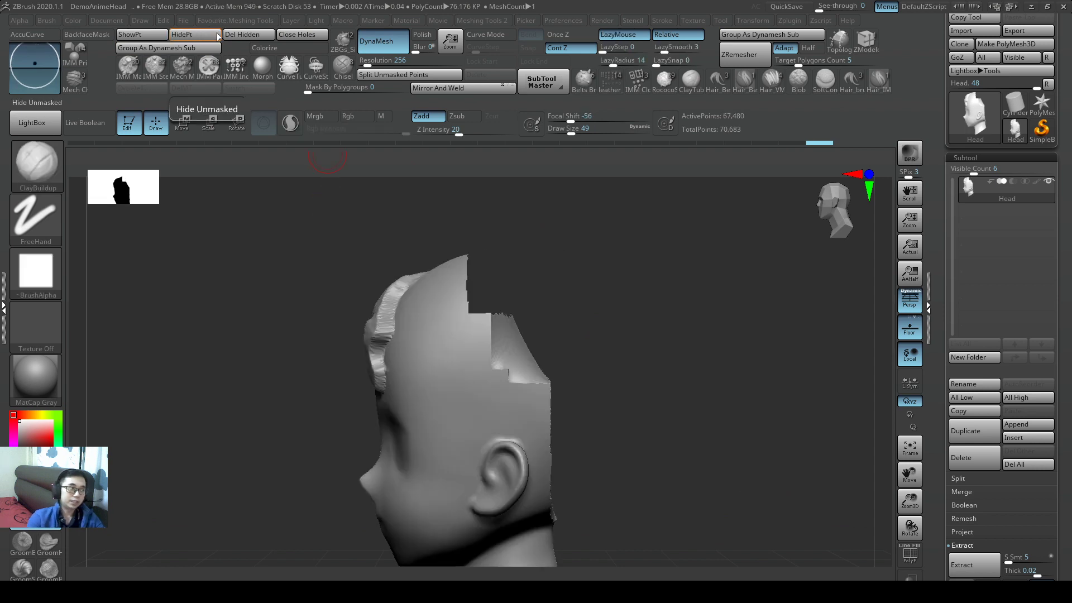